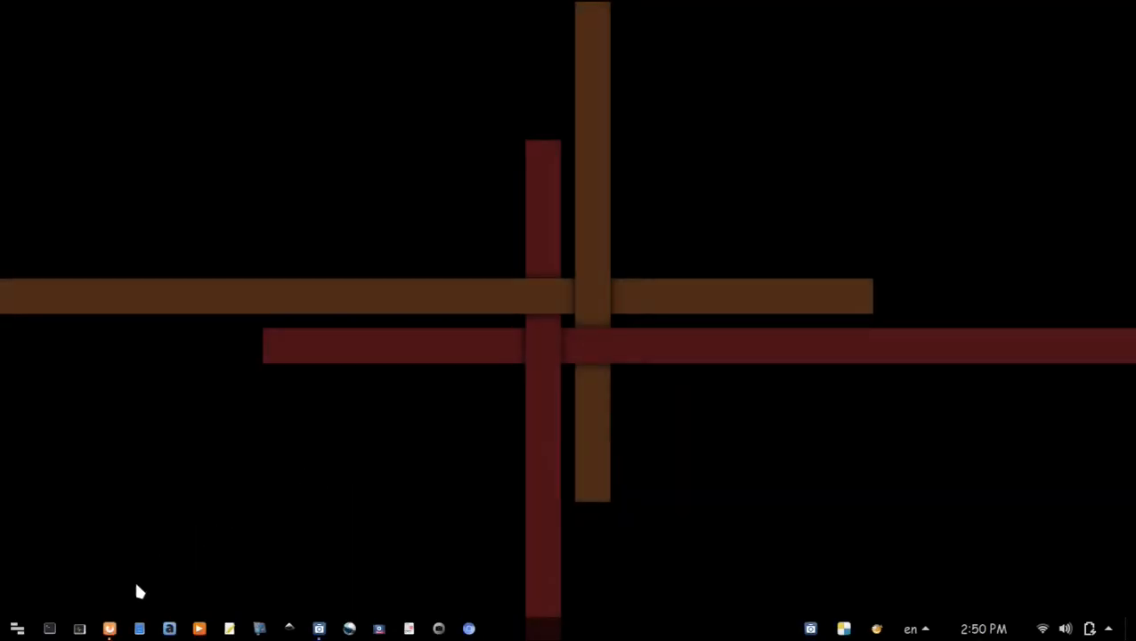
# In Firefox, download the Shape3D plugin from its forums.getpaint.net topic.
pyautogui.click(109, 630)
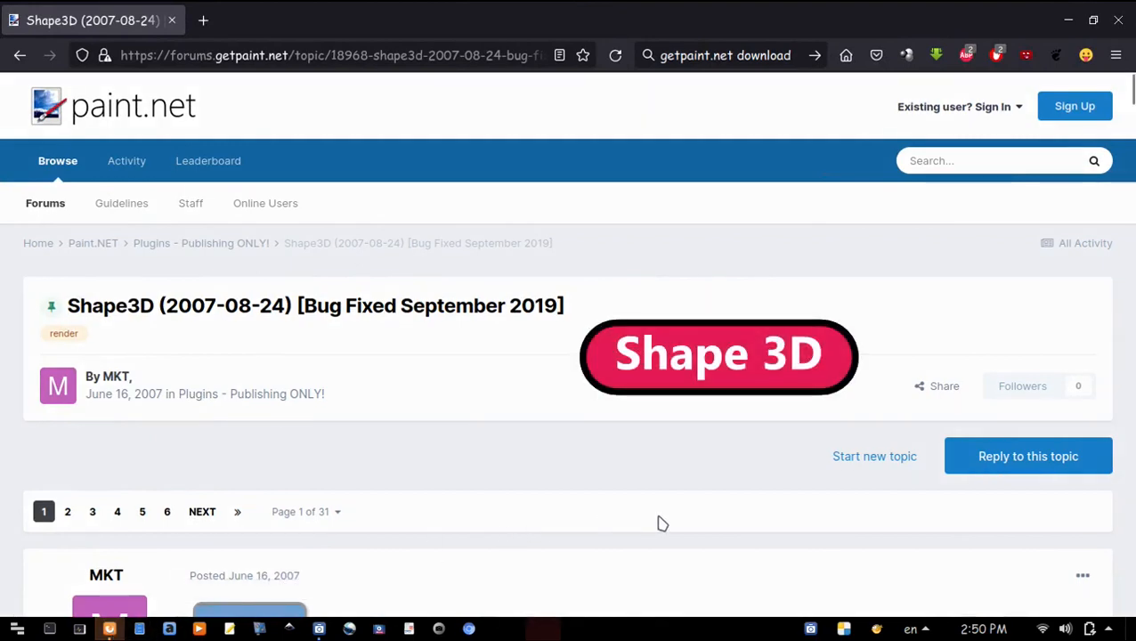
pyautogui.scroll(-3)
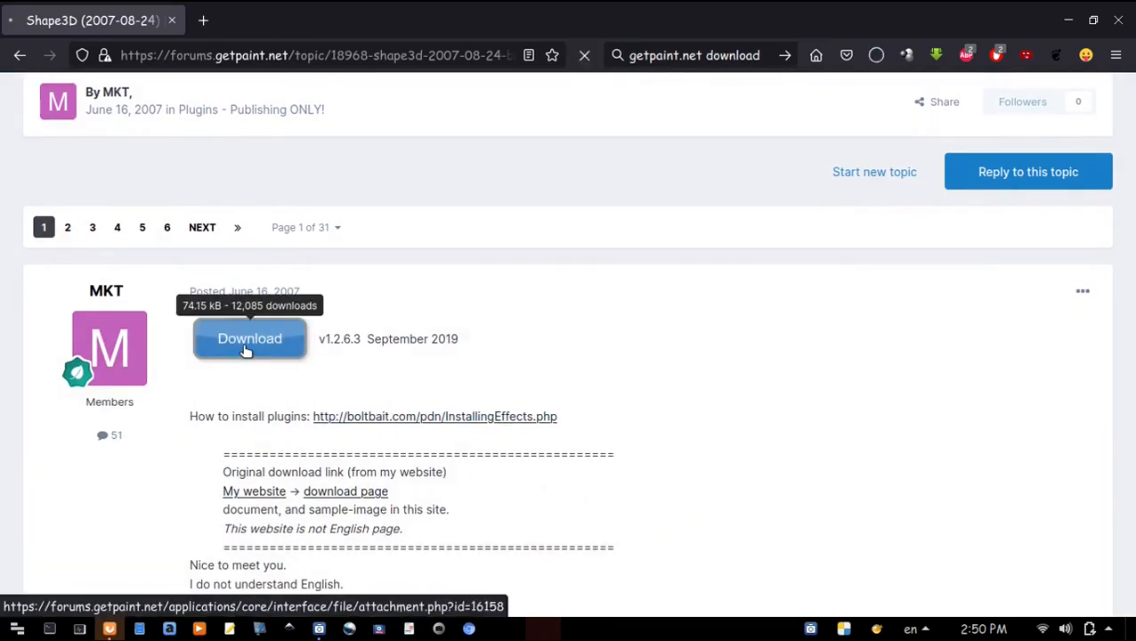
pyautogui.click(249, 338)
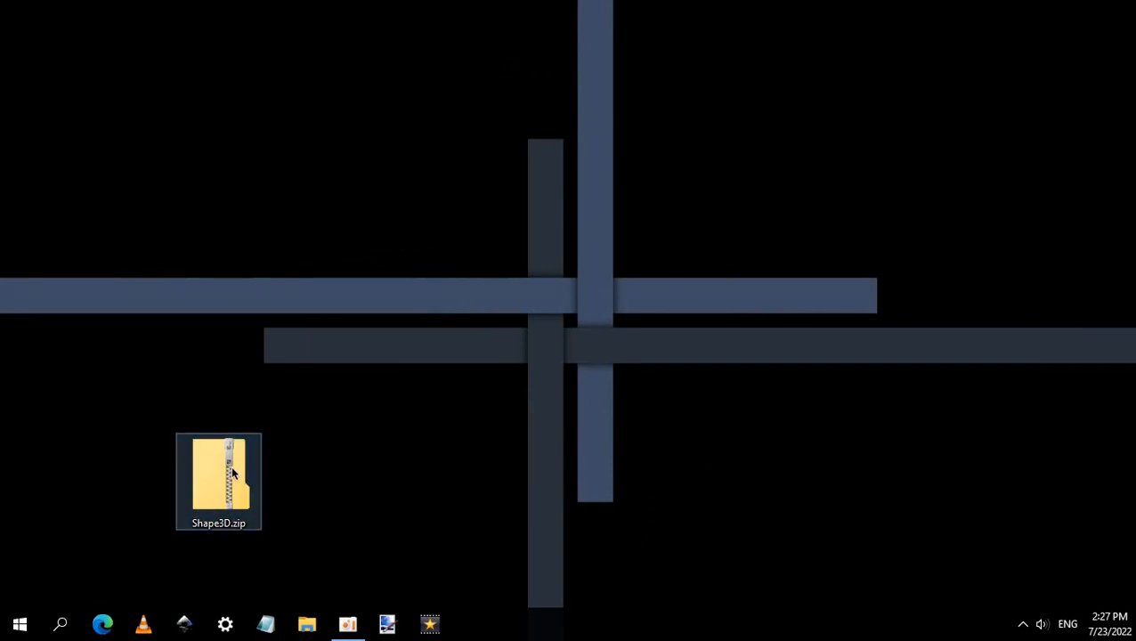
# Open Shape3D.zip from the desktop to reveal Shape3D.dll inside.
pyautogui.doubleClick(218, 481)
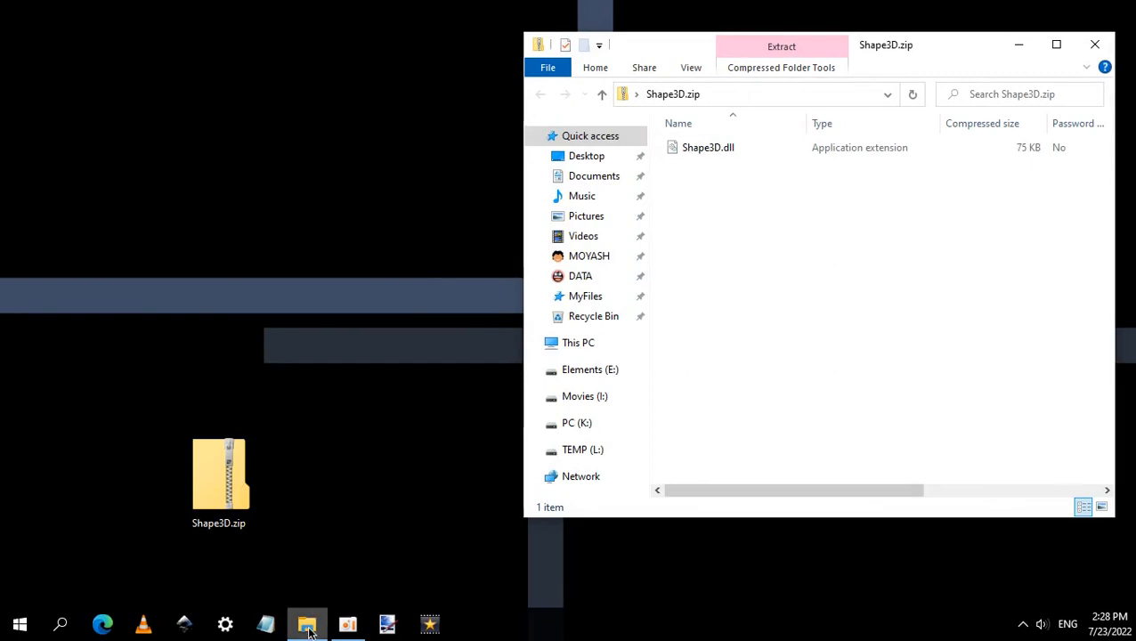
# Open a second Explorer window at C:\Program Files\paint.net\Effects.
pyautogui.click(307, 624)
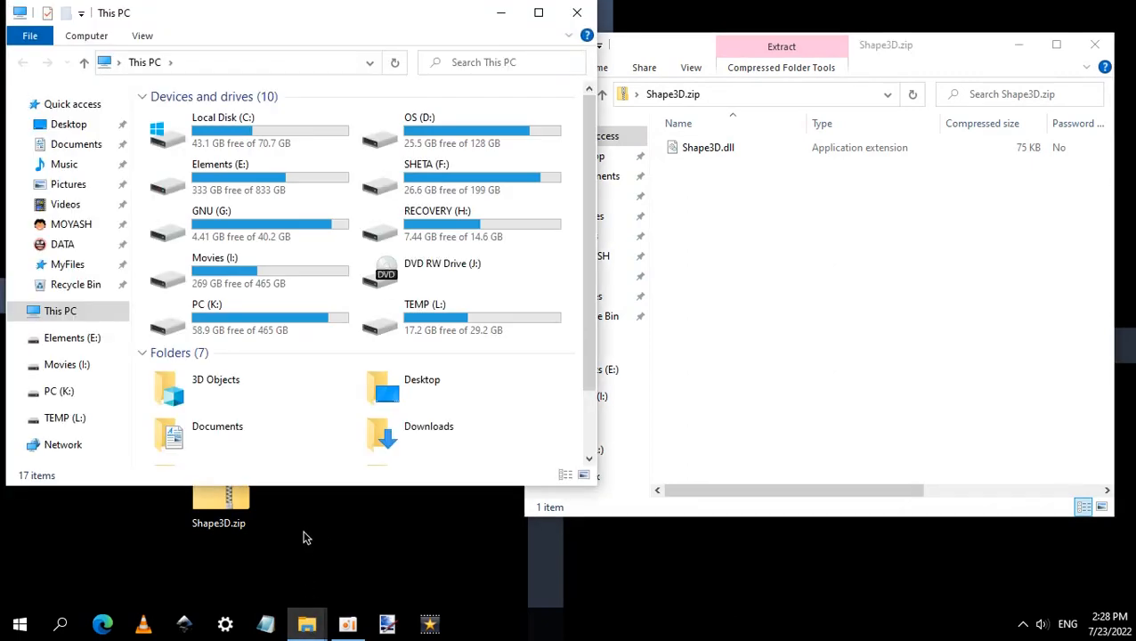
pyautogui.click(223, 130)
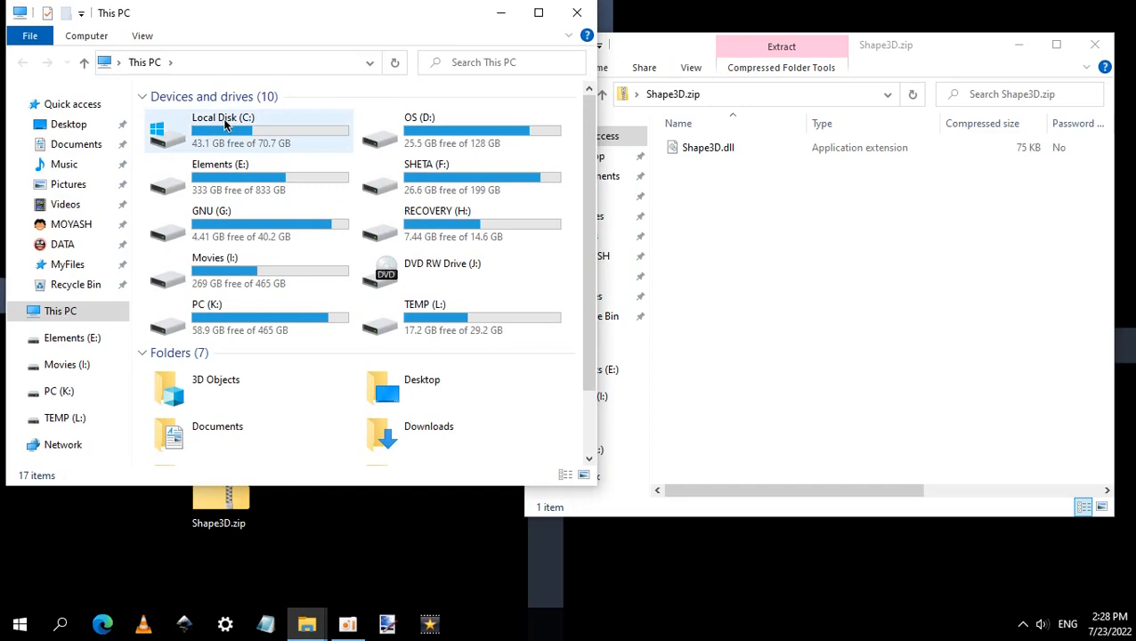
pyautogui.doubleClick(222, 129)
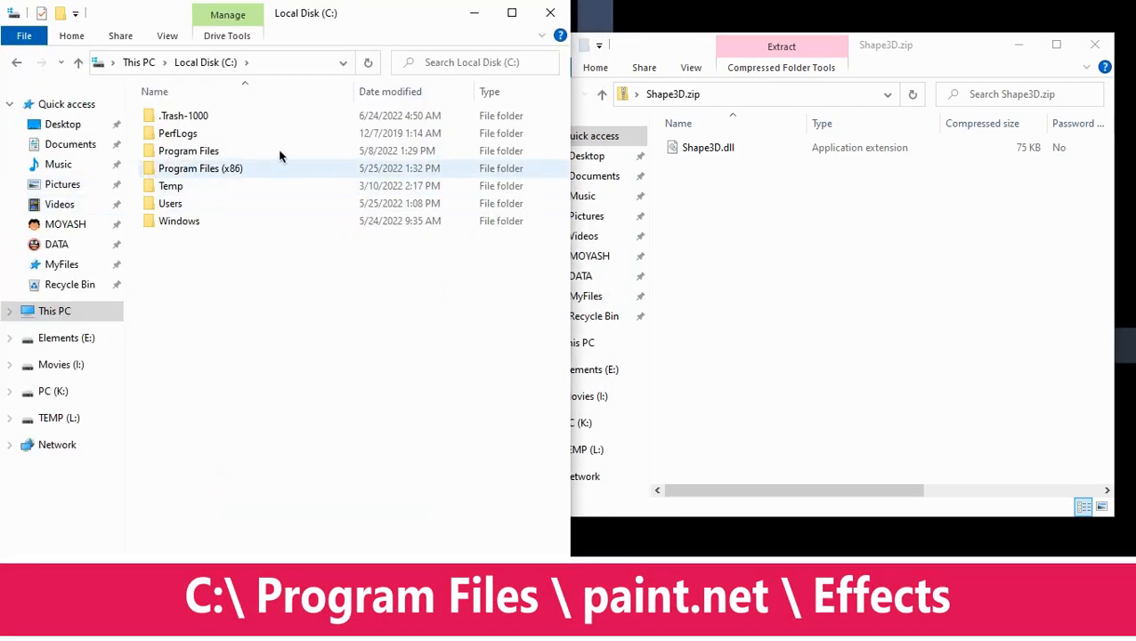
pyautogui.doubleClick(188, 150)
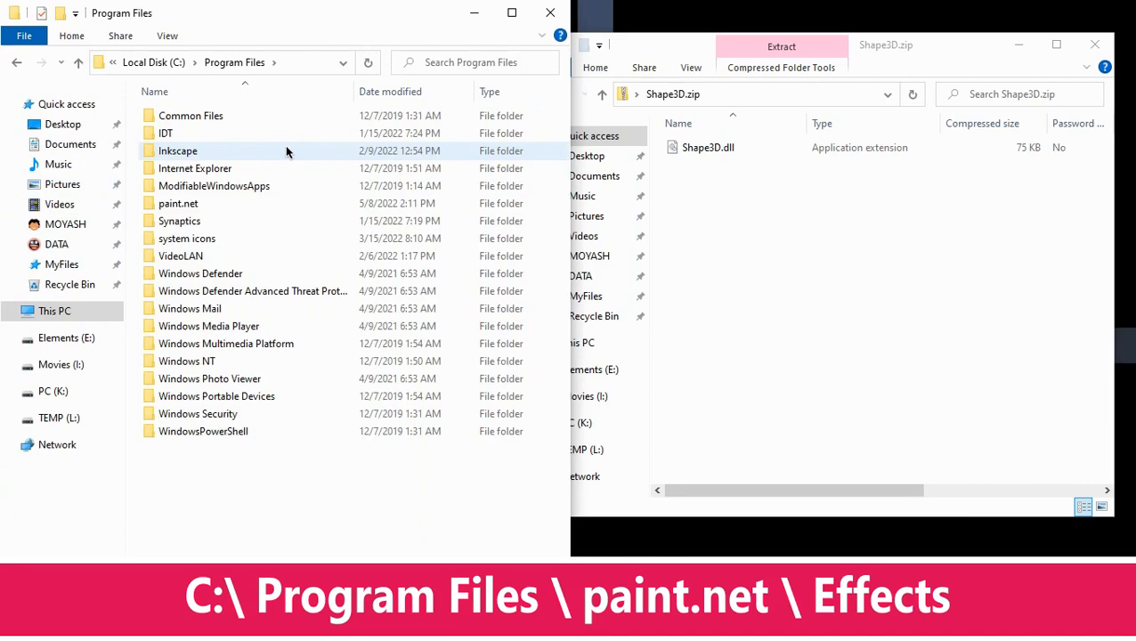
pyautogui.click(178, 203)
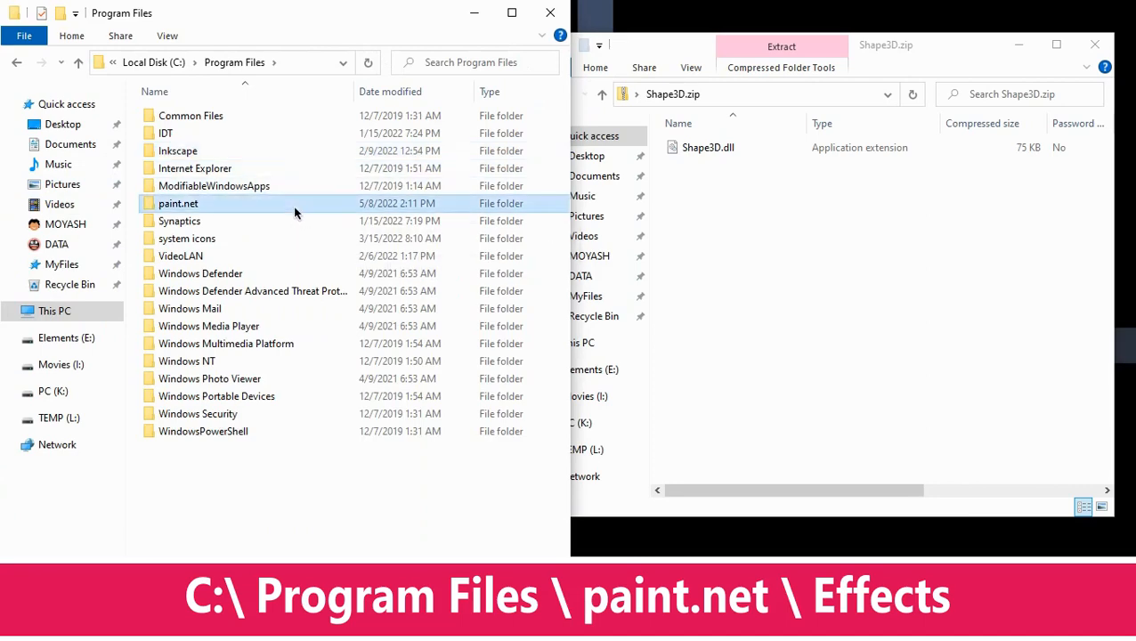
pyautogui.doubleClick(178, 203)
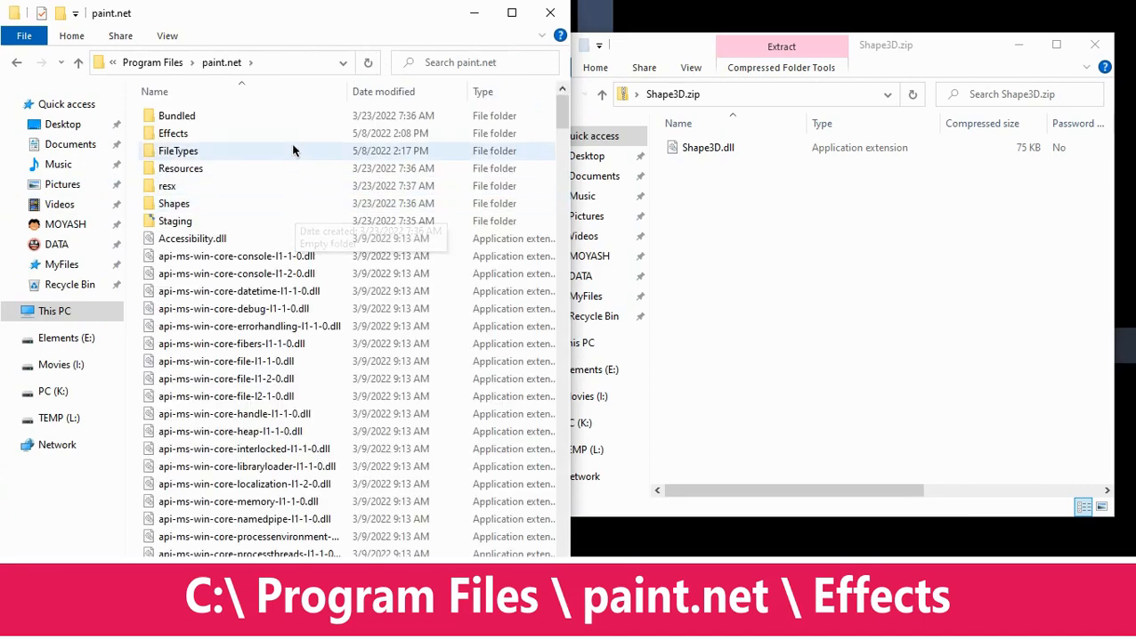
pyautogui.doubleClick(173, 133)
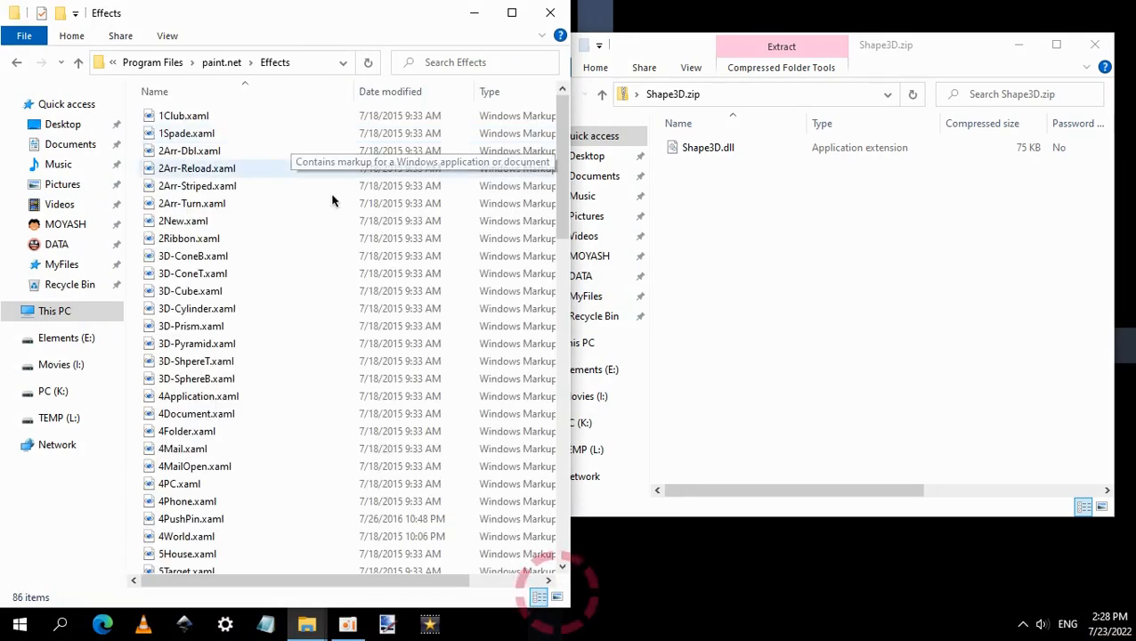
# Copy Shape3D.dll into Effects with administrator permission, then close both windows.
pyautogui.click(557, 597)
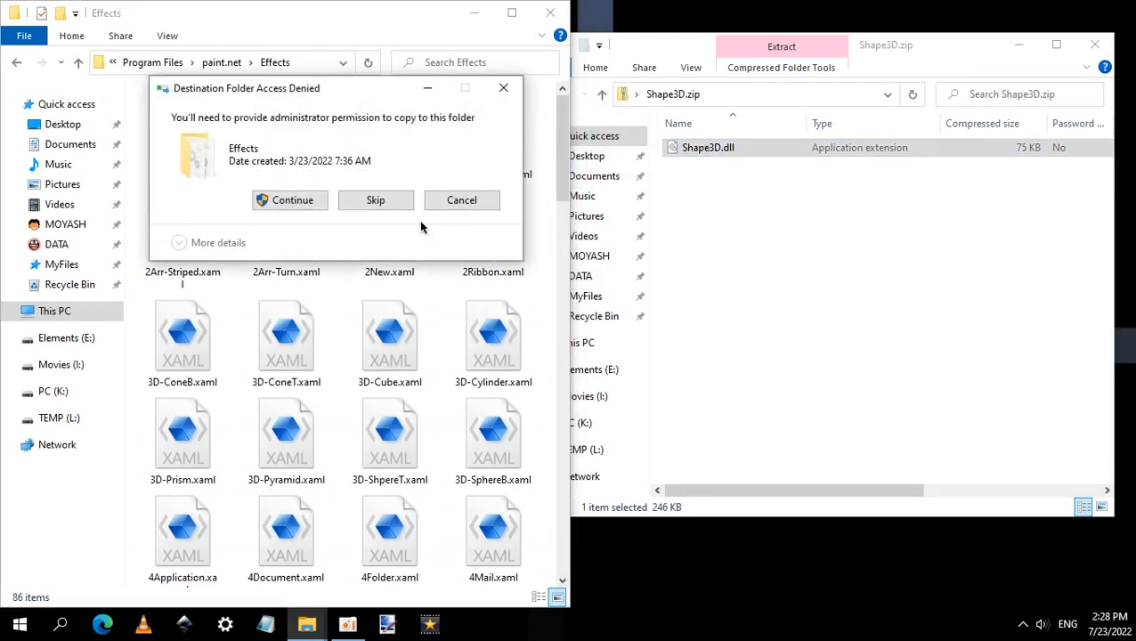
pyautogui.click(292, 199)
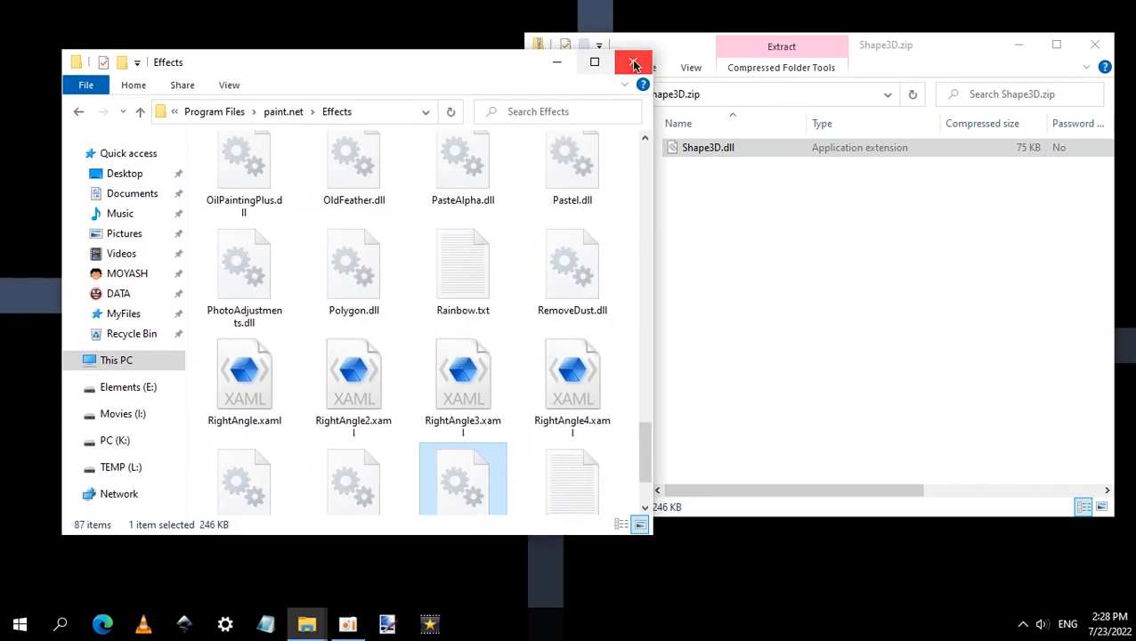
pyautogui.click(634, 63)
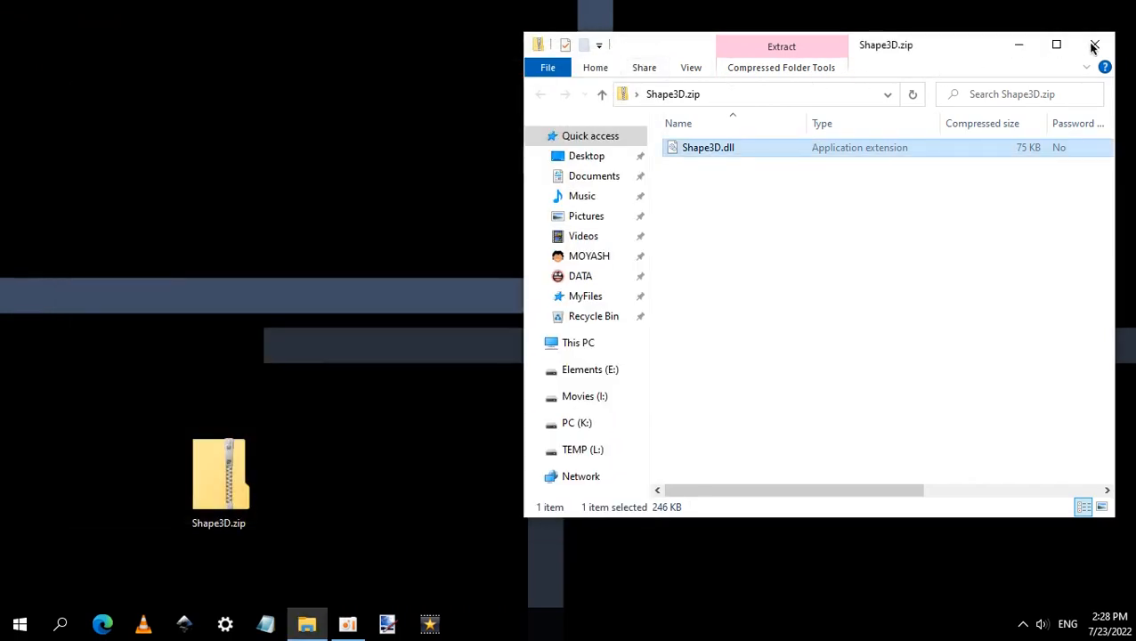
pyautogui.click(1094, 45)
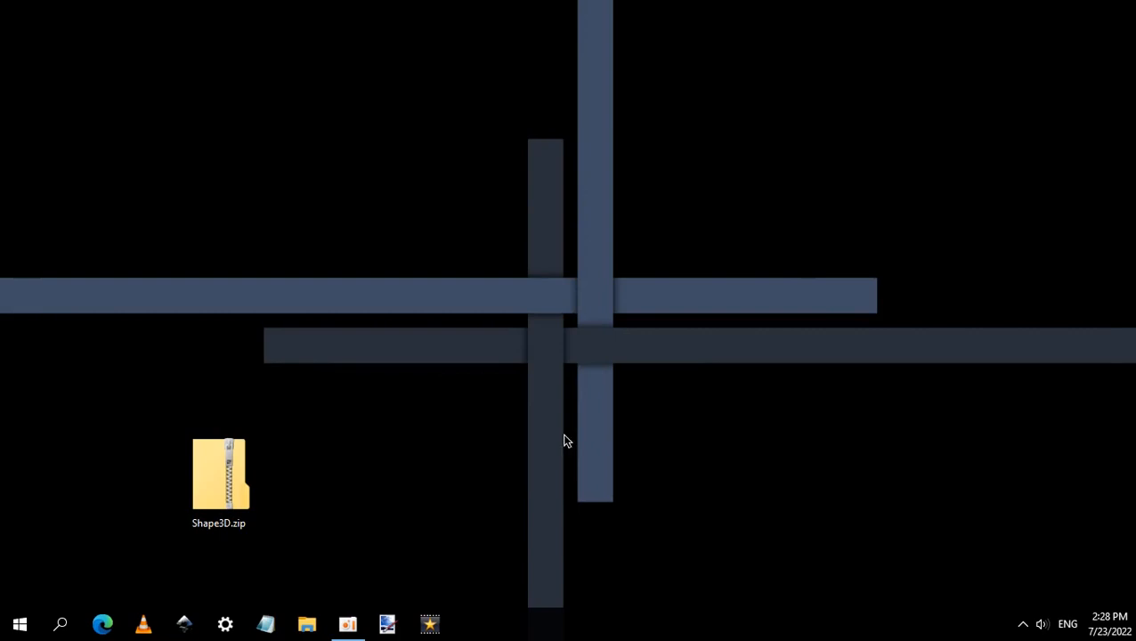
# Launch paint.net with a new blank 800 × 600 image.
pyautogui.click(387, 623)
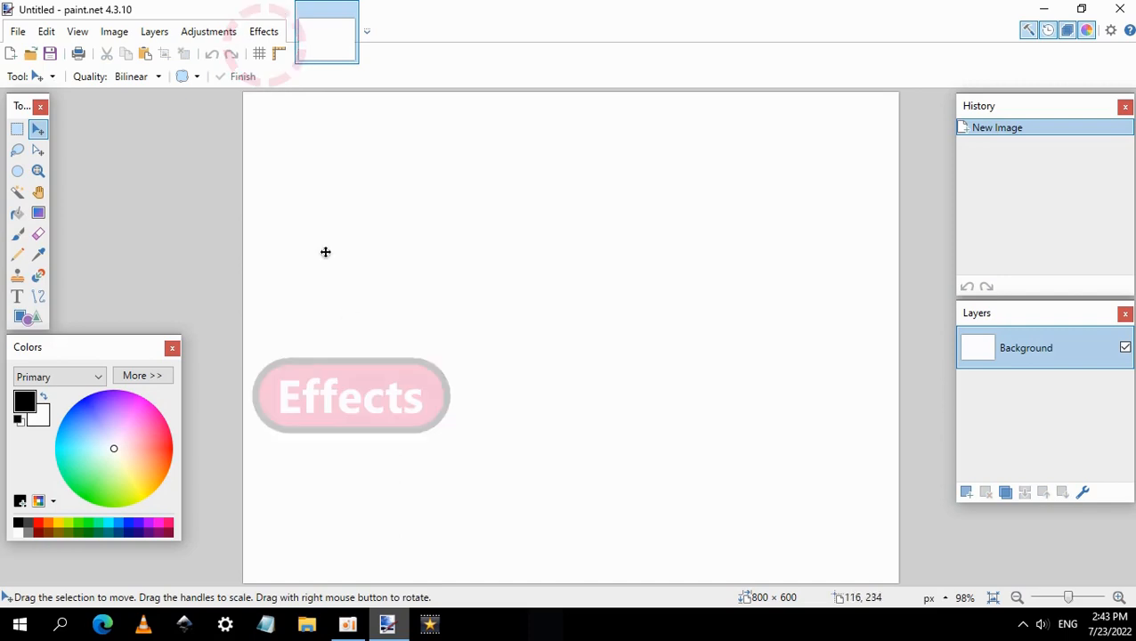
pyautogui.click(263, 31)
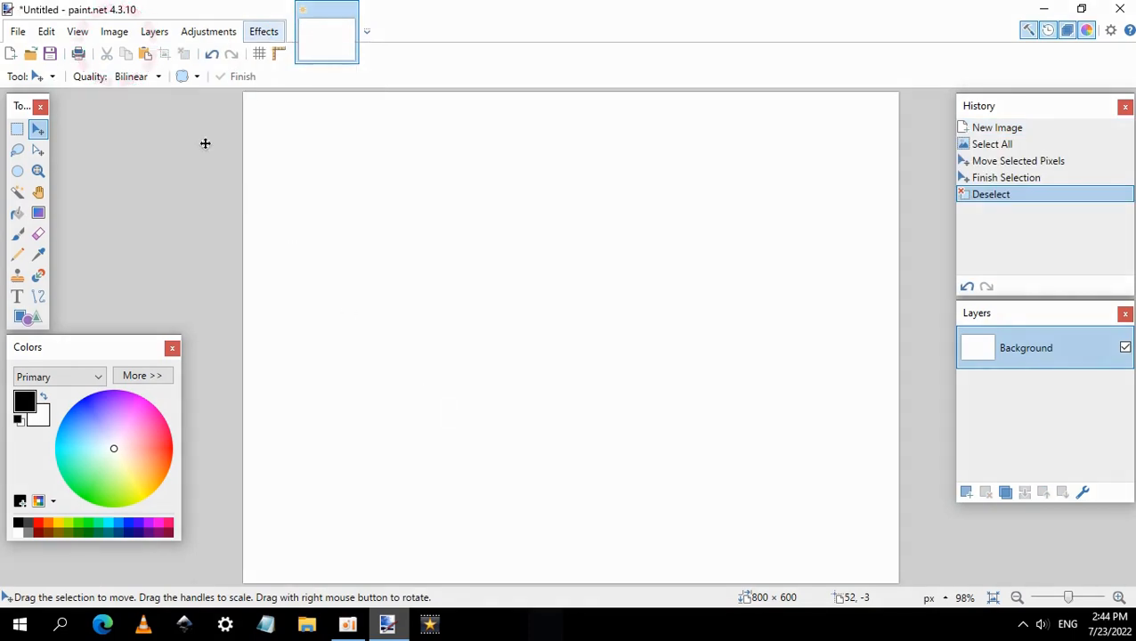
# Resize the image to 800 × 50 pixels with aspect ratio unlocked.
pyautogui.click(114, 31)
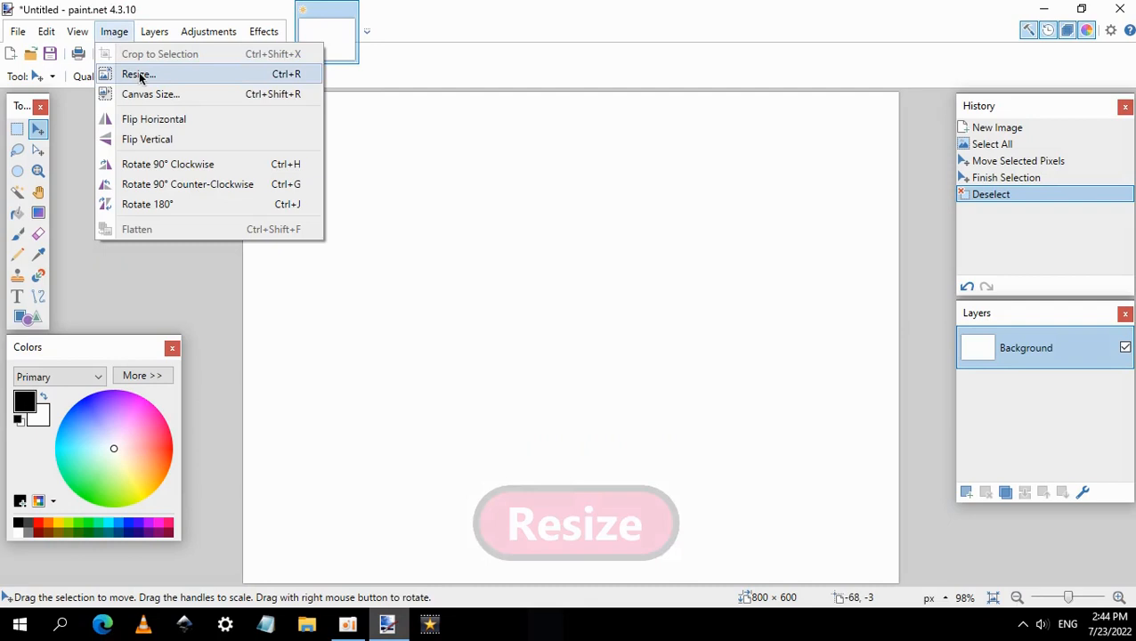
pyautogui.click(138, 74)
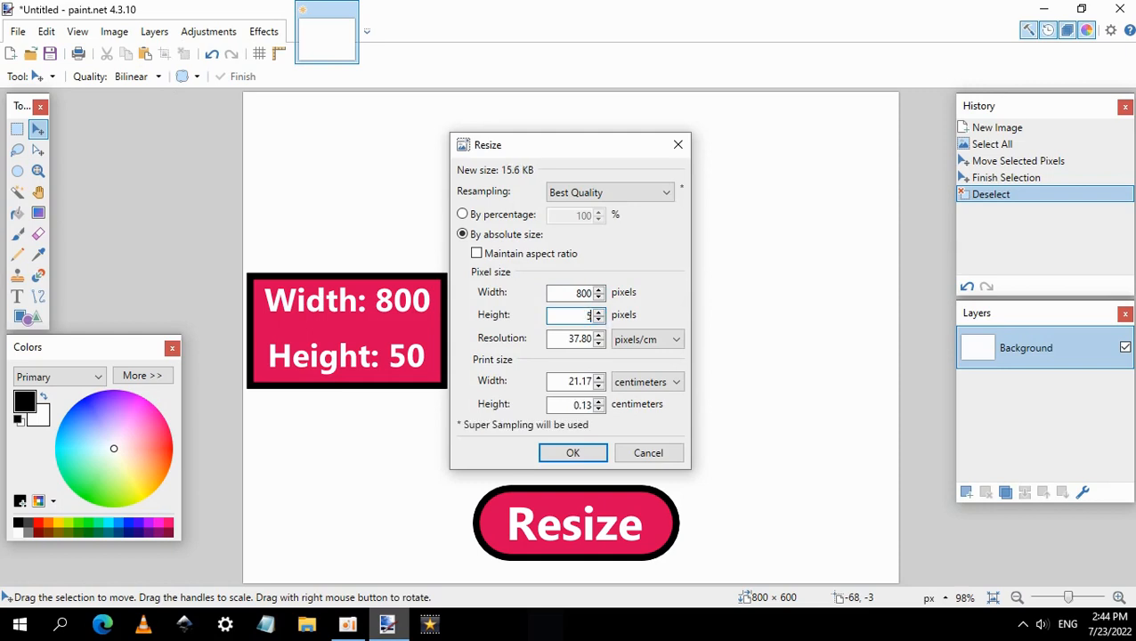
pyautogui.write('50')
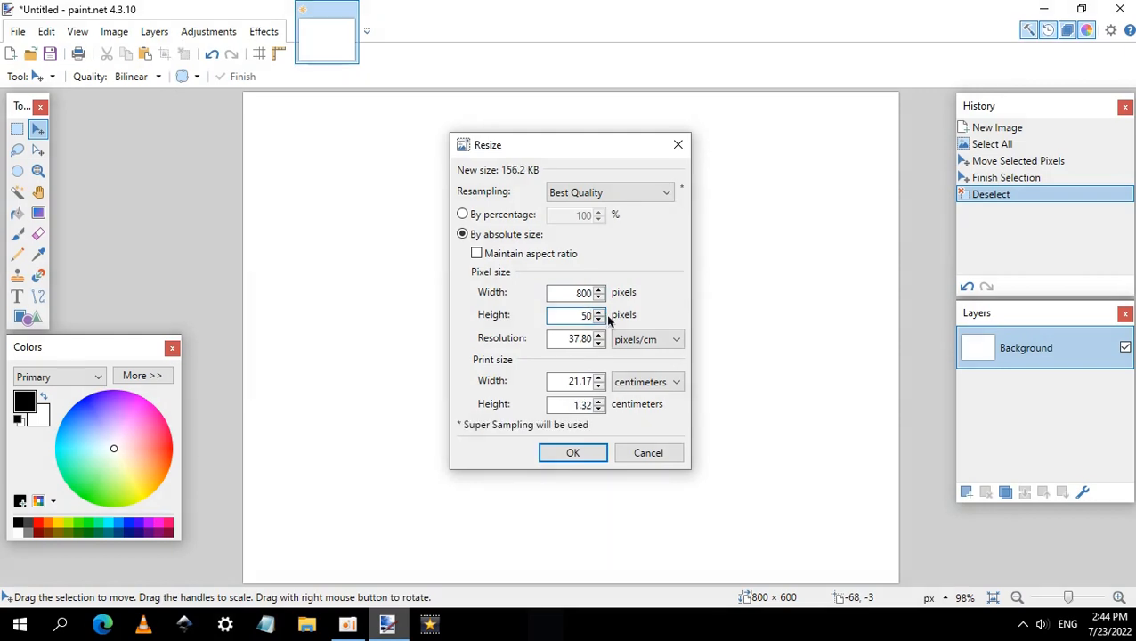
pyautogui.click(572, 452)
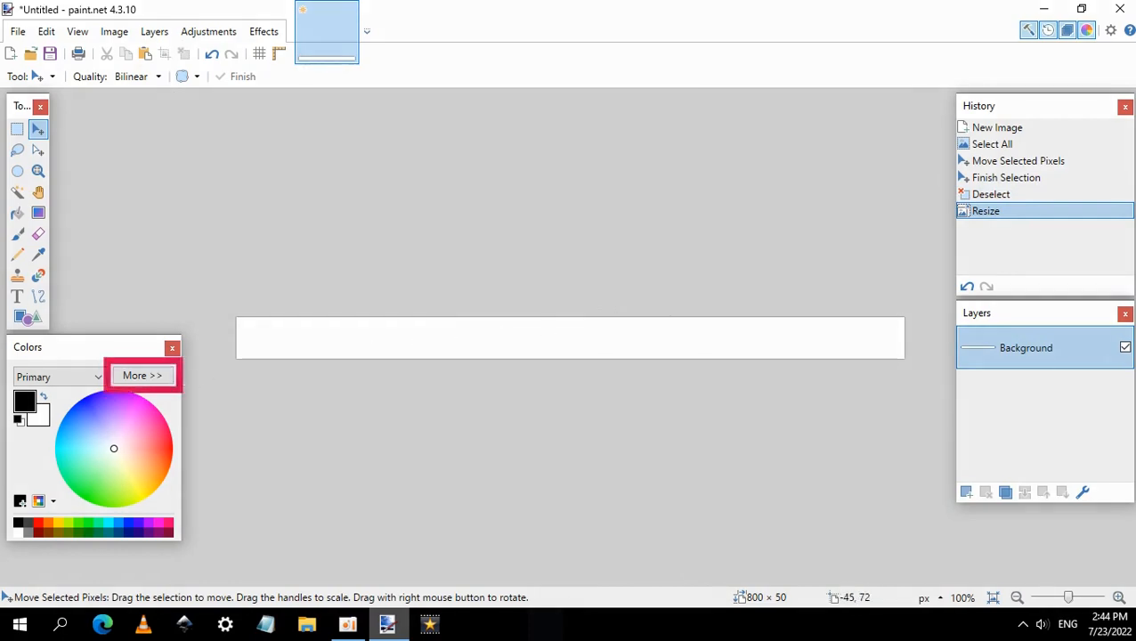
# Set the secondary colour's opacity alpha to 0.
pyautogui.click(142, 374)
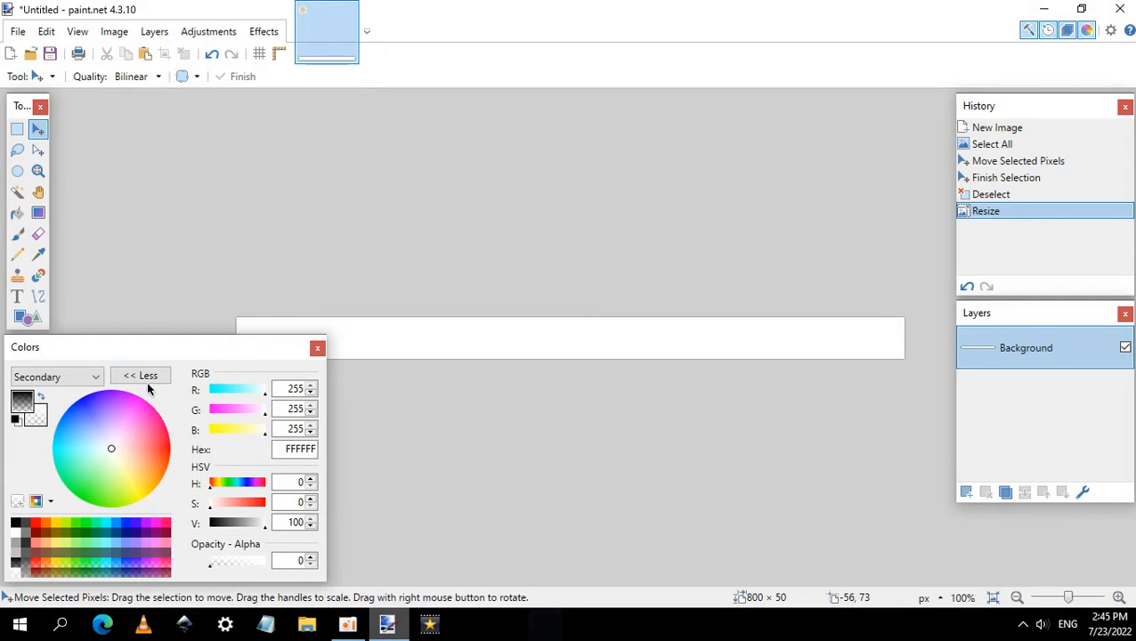
pyautogui.click(140, 374)
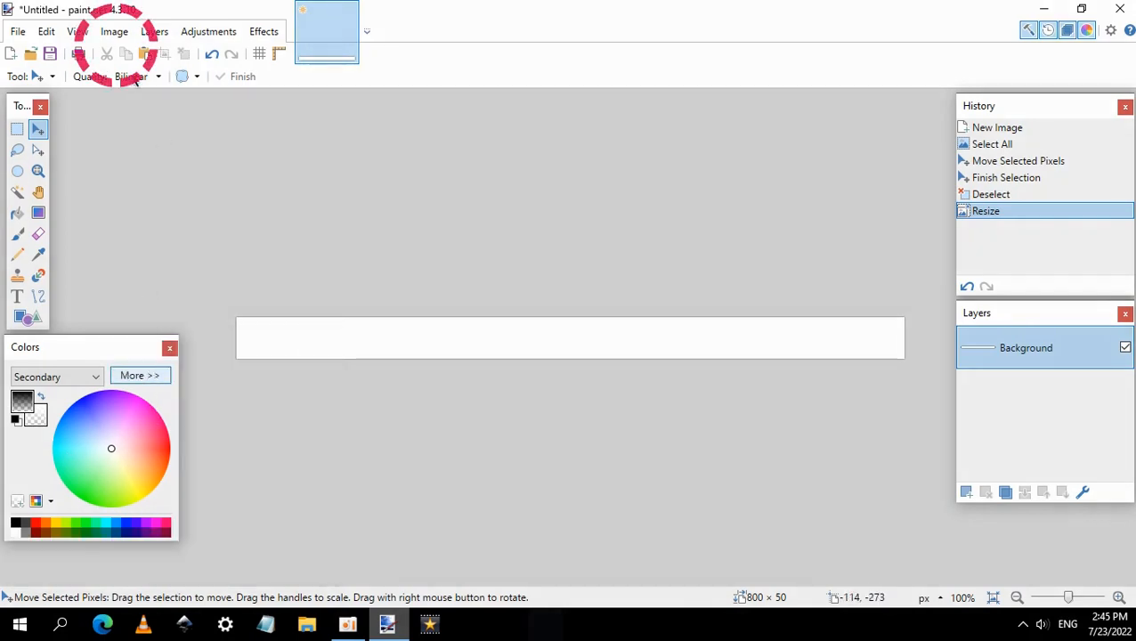
# Extend the canvas to 800 × 100 anchored at bottom and fill the top band black.
pyautogui.click(114, 31)
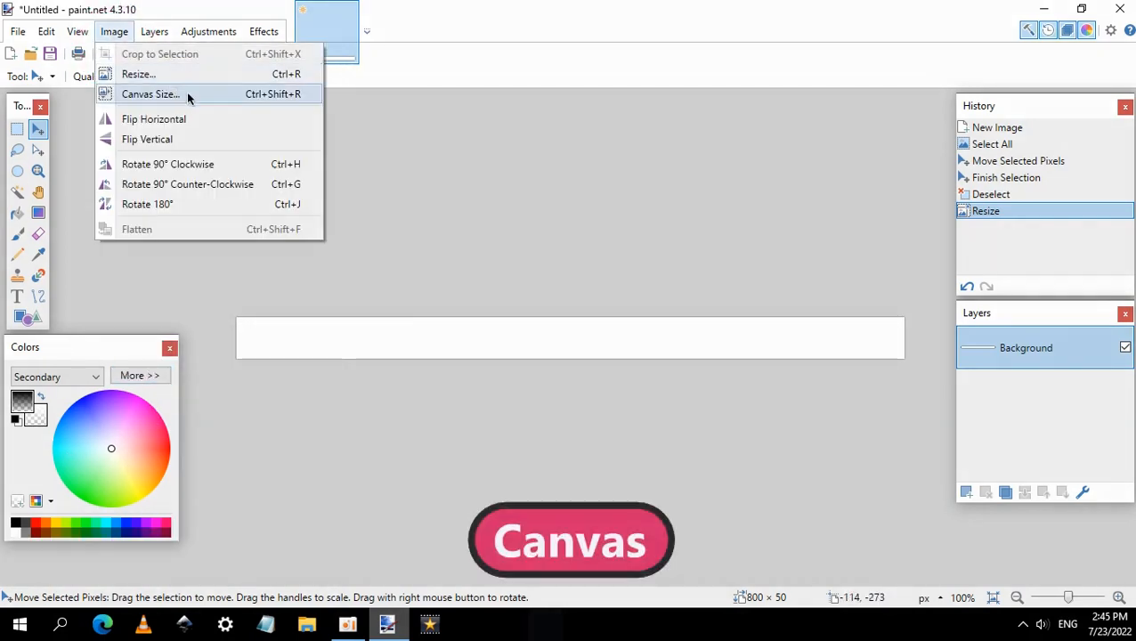
pyautogui.click(149, 94)
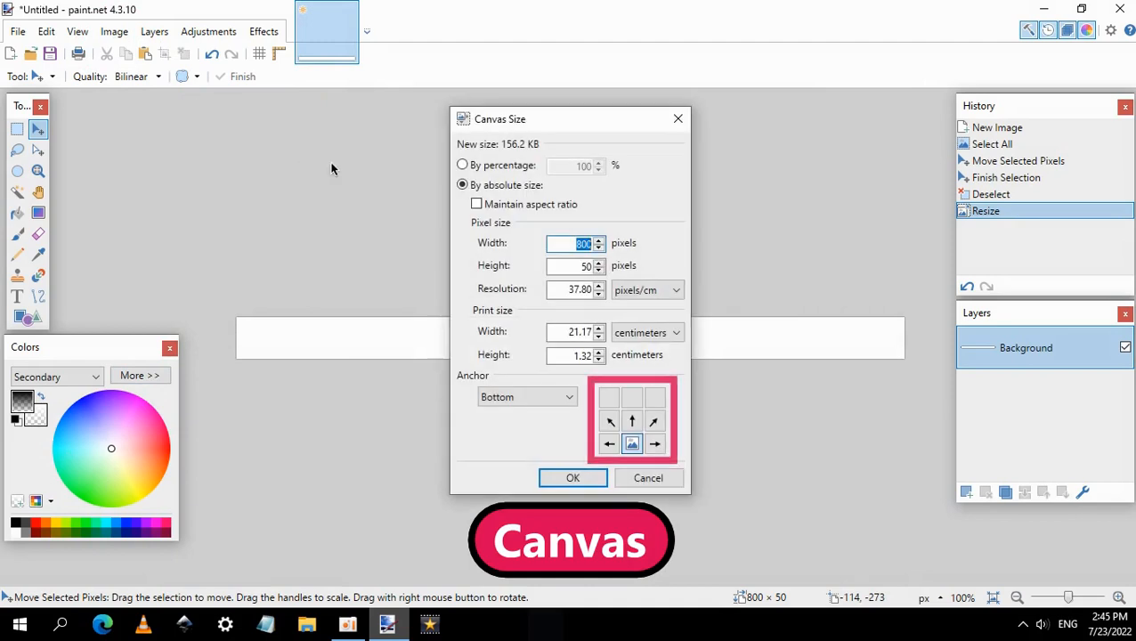
pyautogui.click(576, 266)
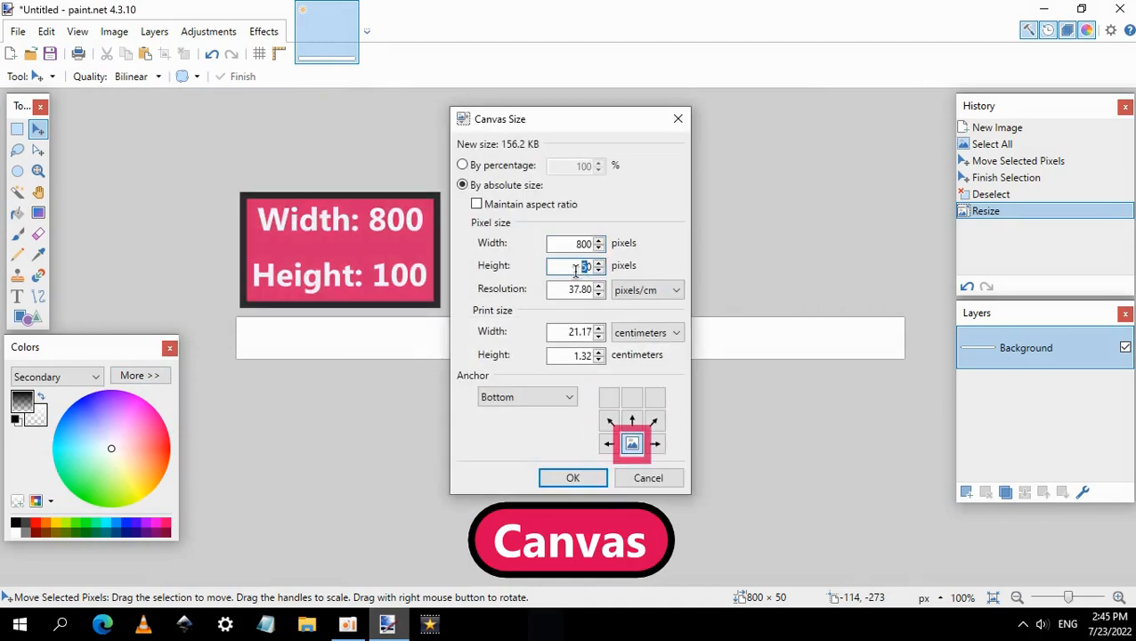
pyautogui.write('100')
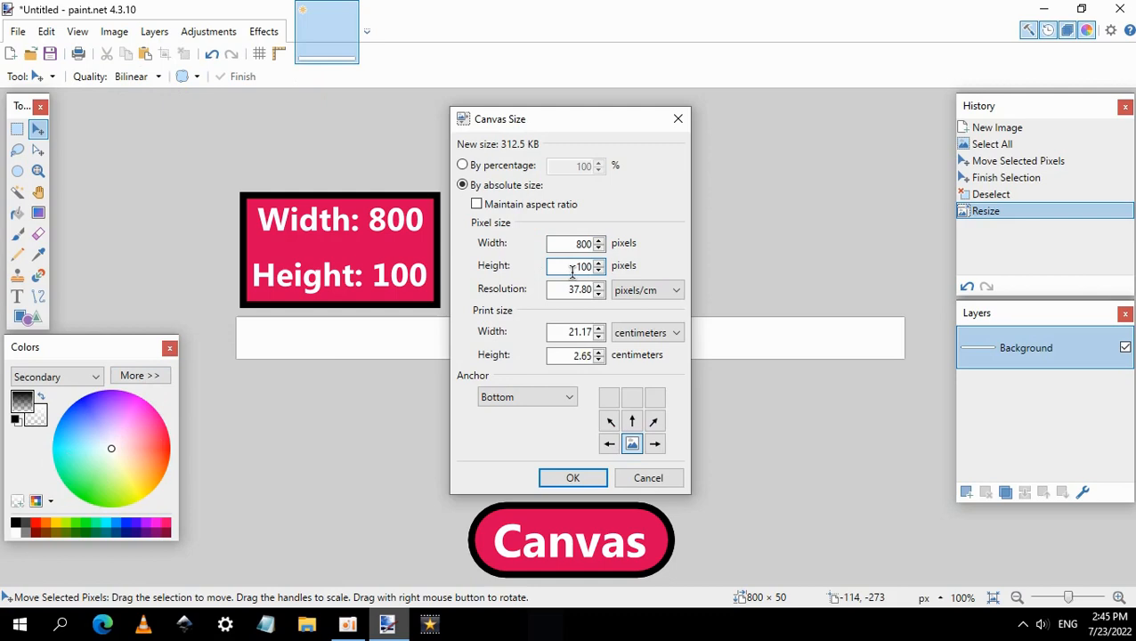
pyautogui.click(573, 478)
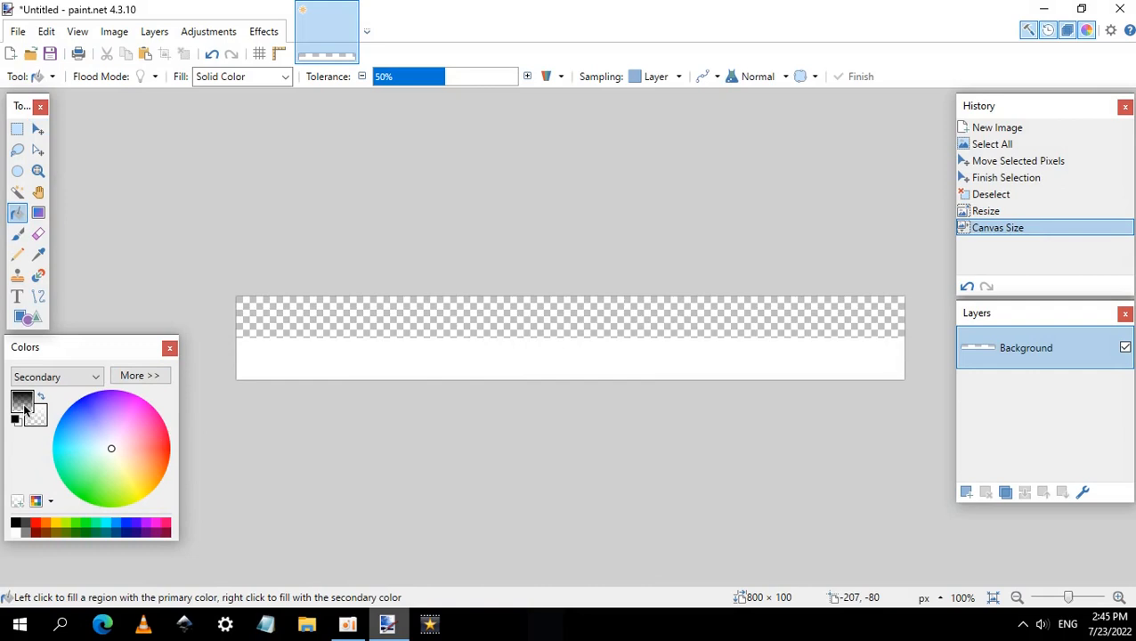
pyautogui.click(16, 526)
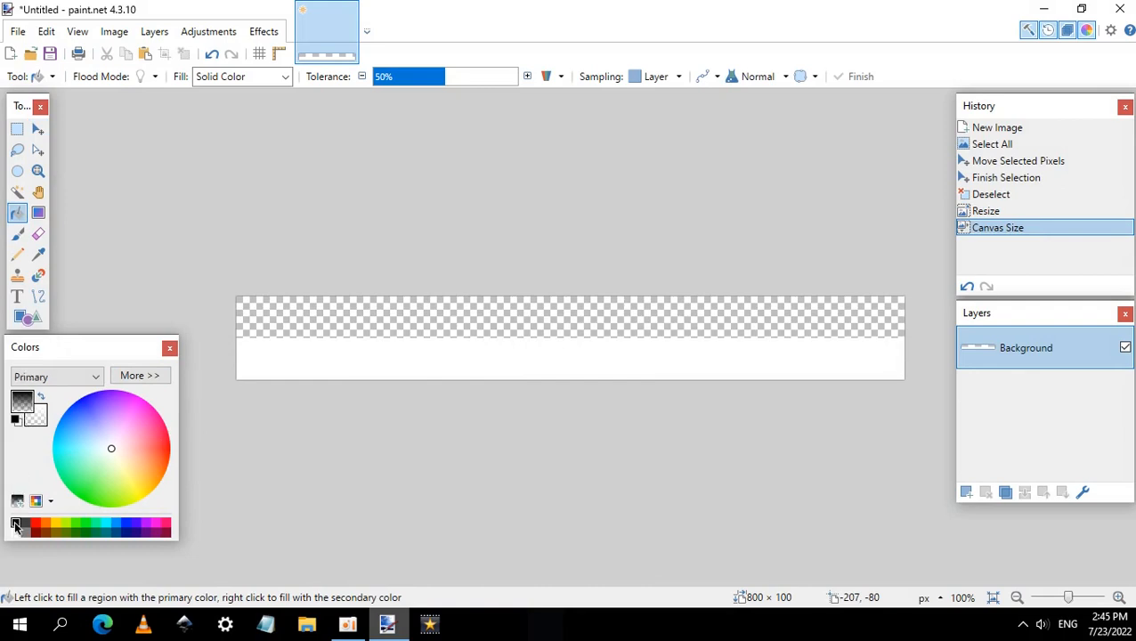
pyautogui.click(392, 318)
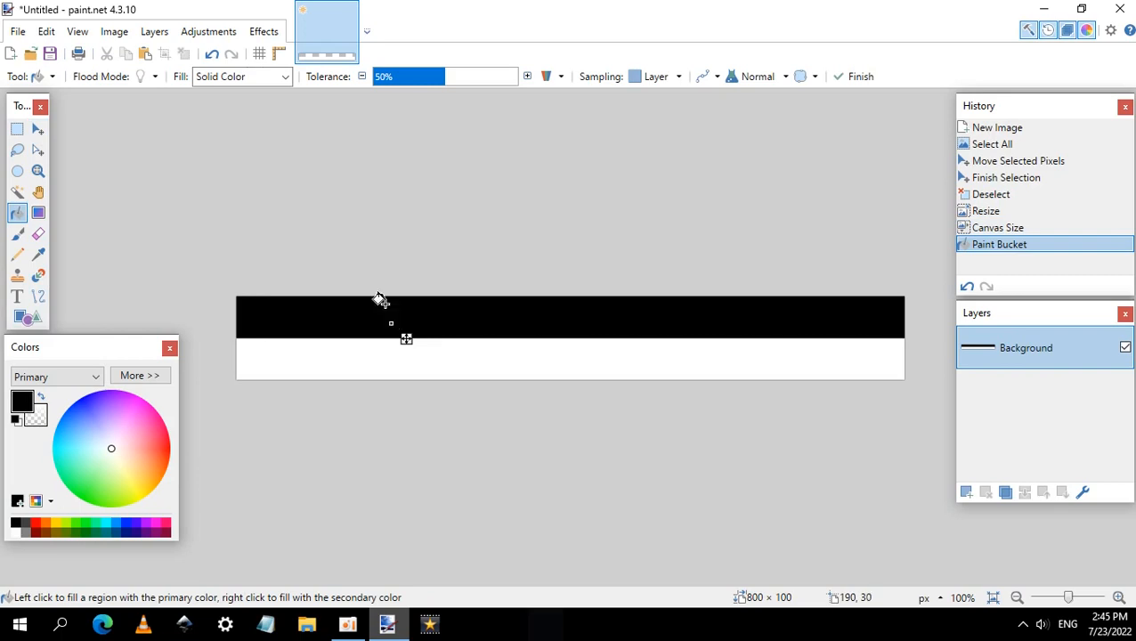
# Extend the canvas to 150 pixels high and fill the new top band red.
pyautogui.click(114, 31)
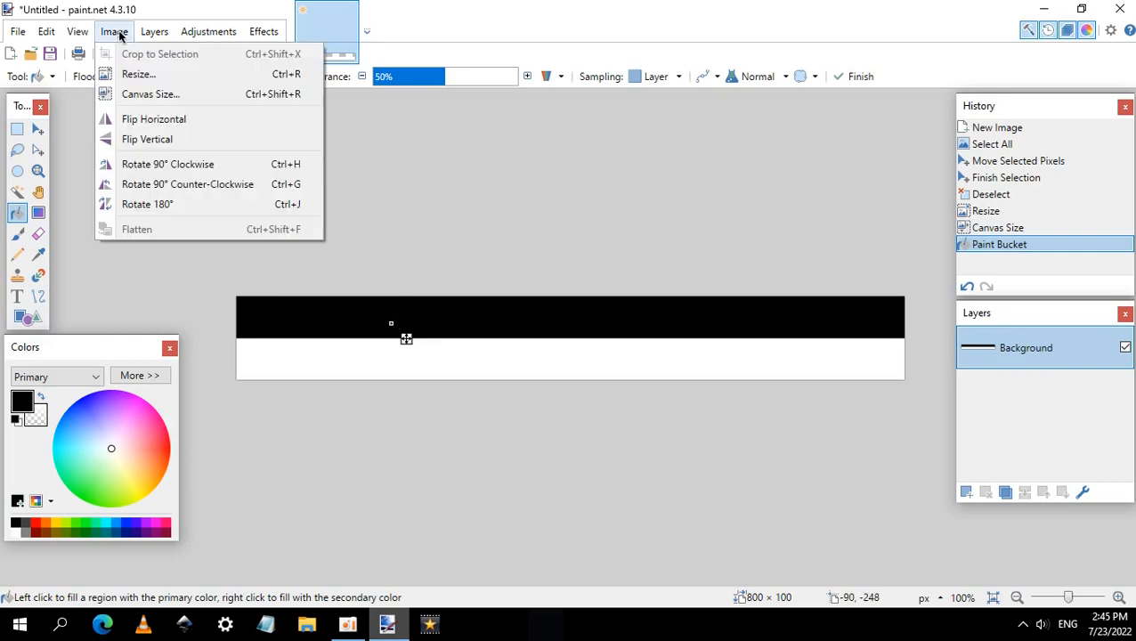
pyautogui.click(149, 94)
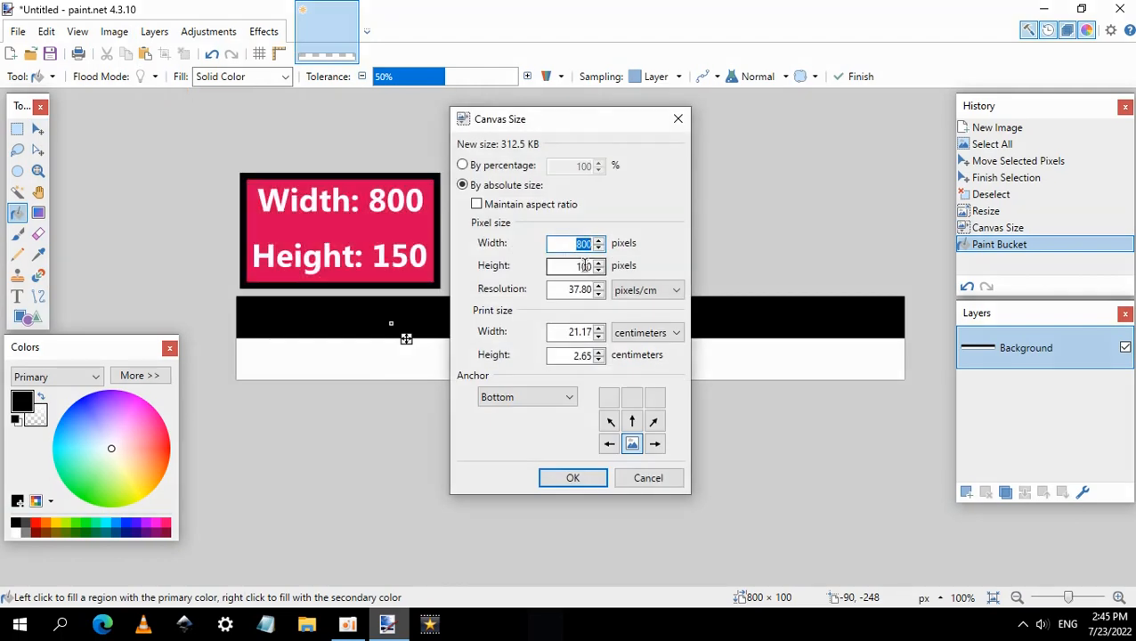
pyautogui.click(575, 265)
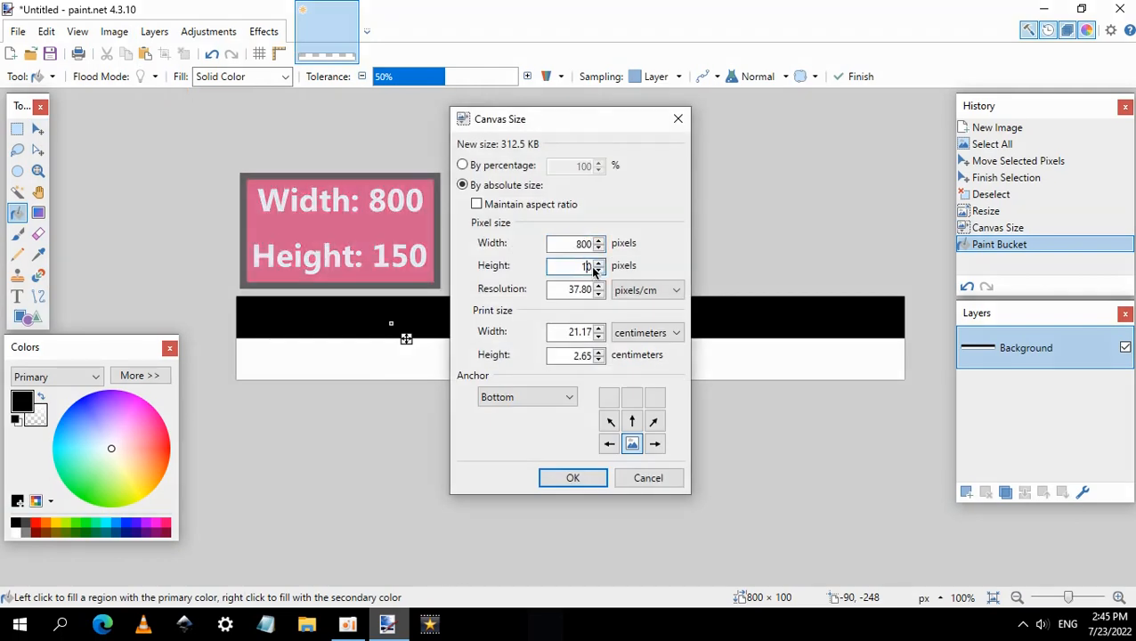
pyautogui.click(572, 478)
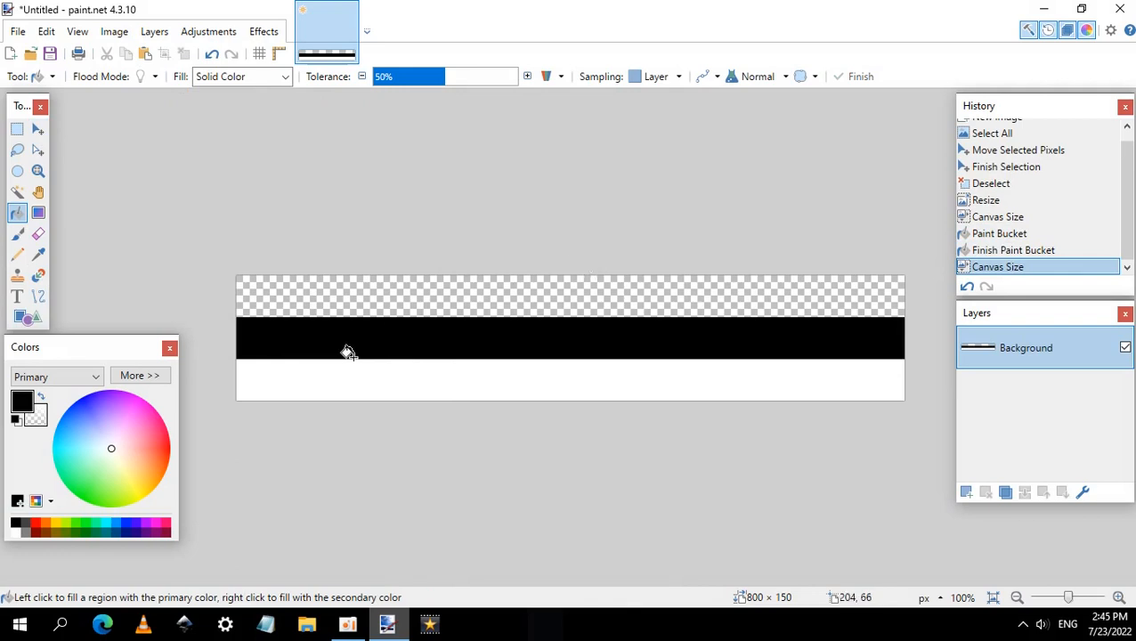
pyautogui.click(169, 448)
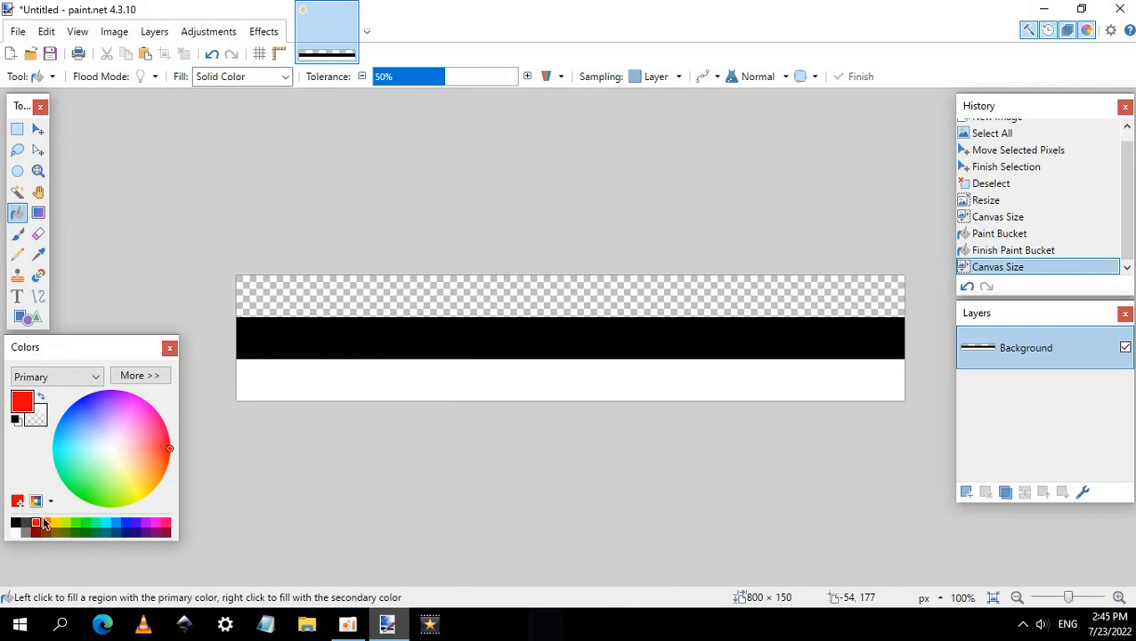
pyautogui.click(318, 296)
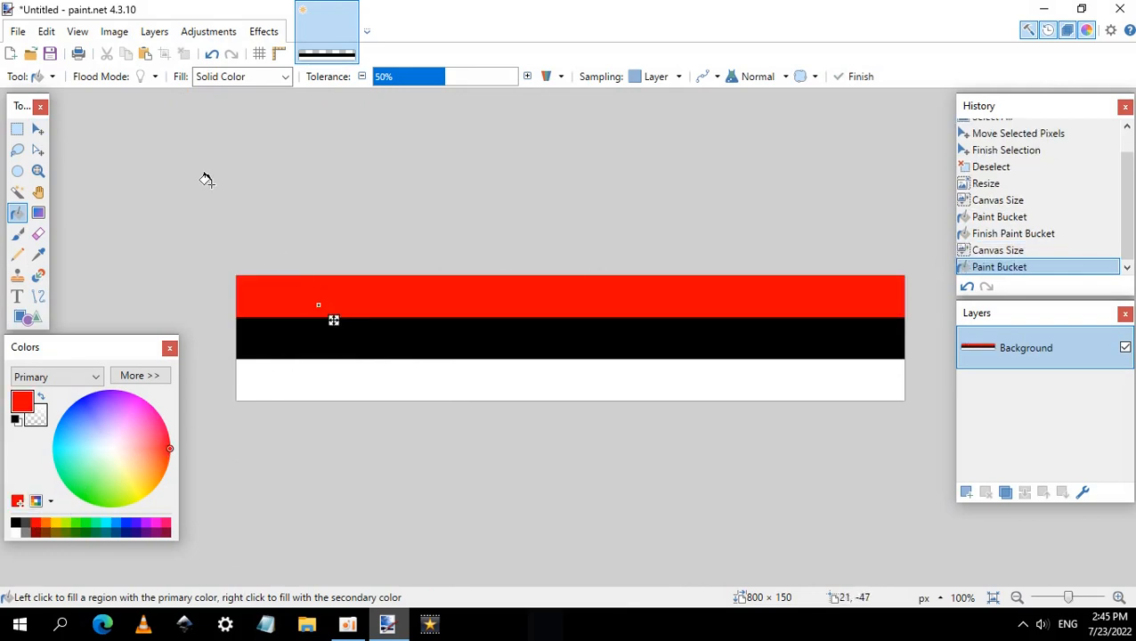
# Extend the canvas to 200 pixels high and fill the new top band yellow.
pyautogui.click(114, 32)
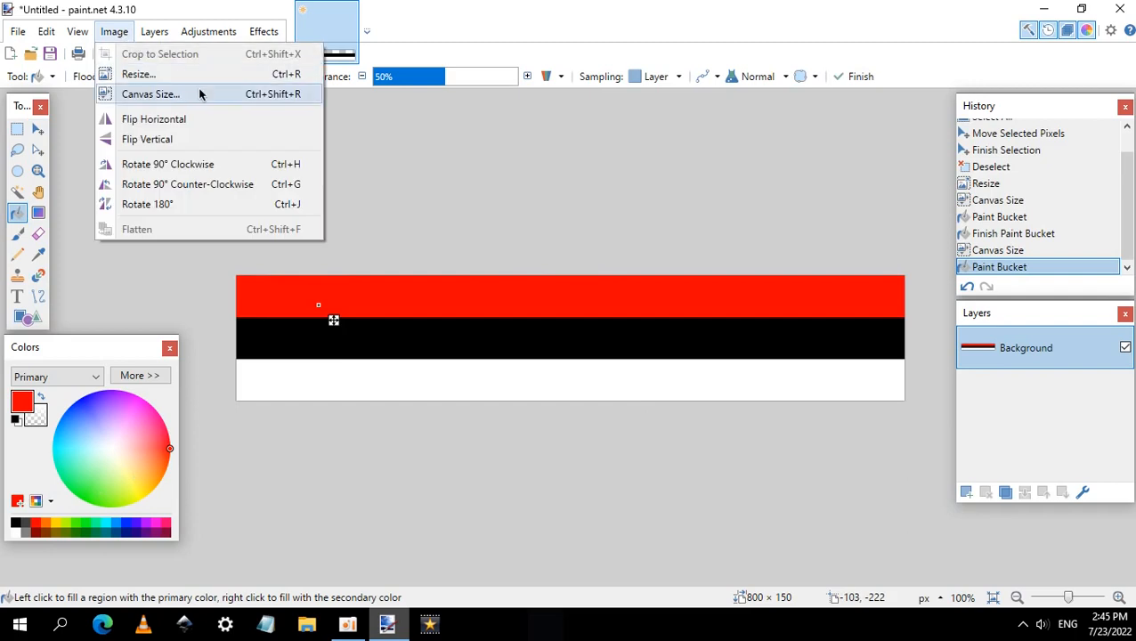
pyautogui.click(150, 94)
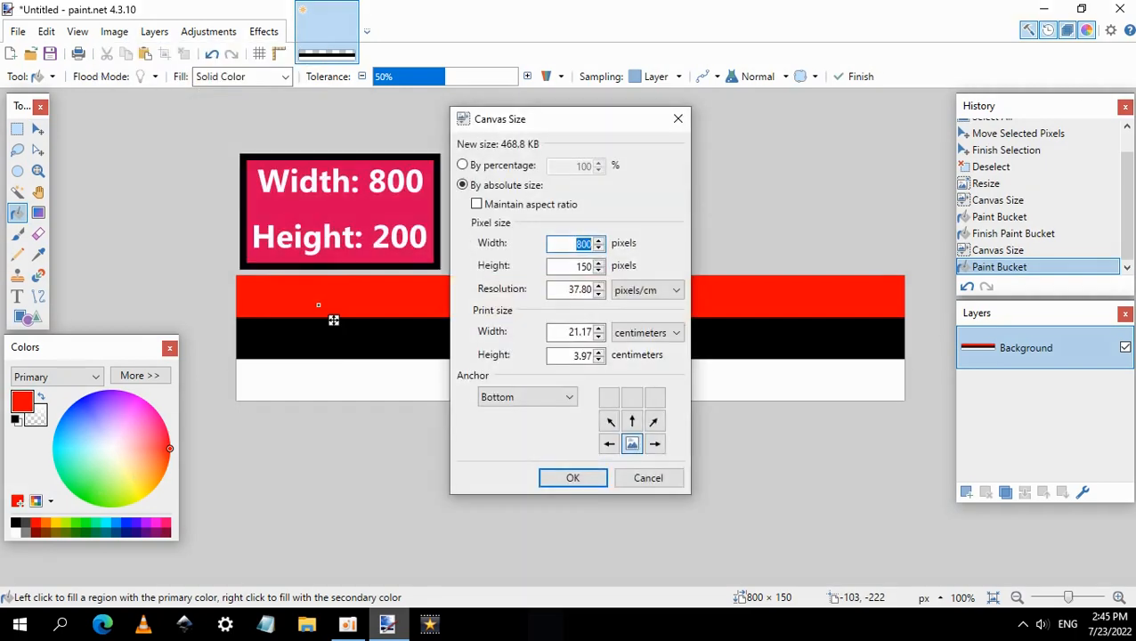
pyautogui.click(575, 264)
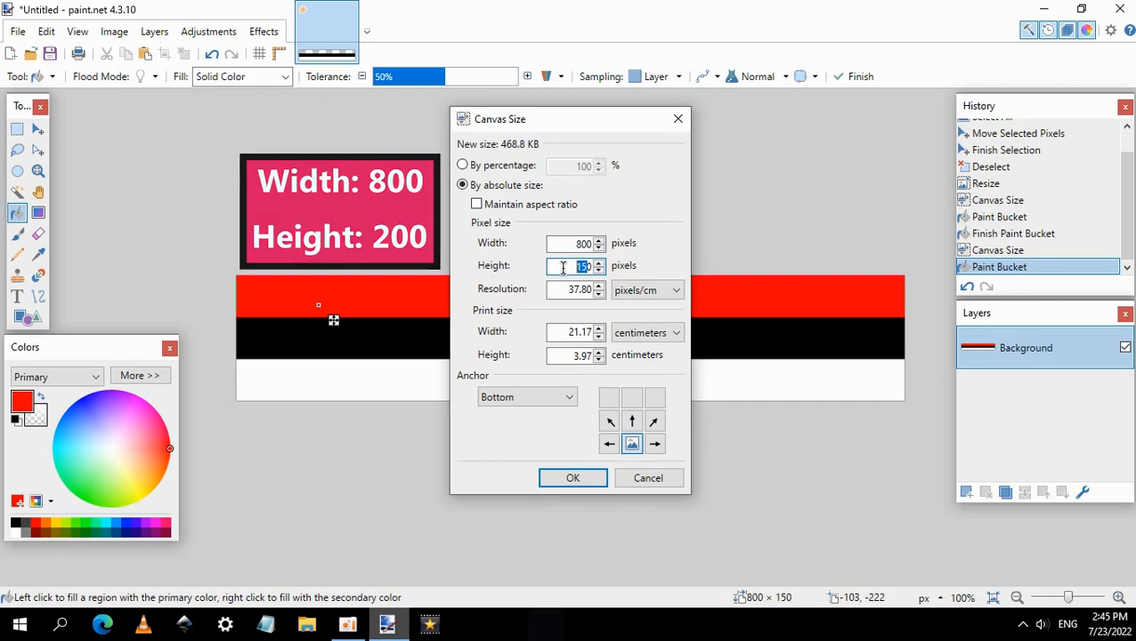
pyautogui.write('200')
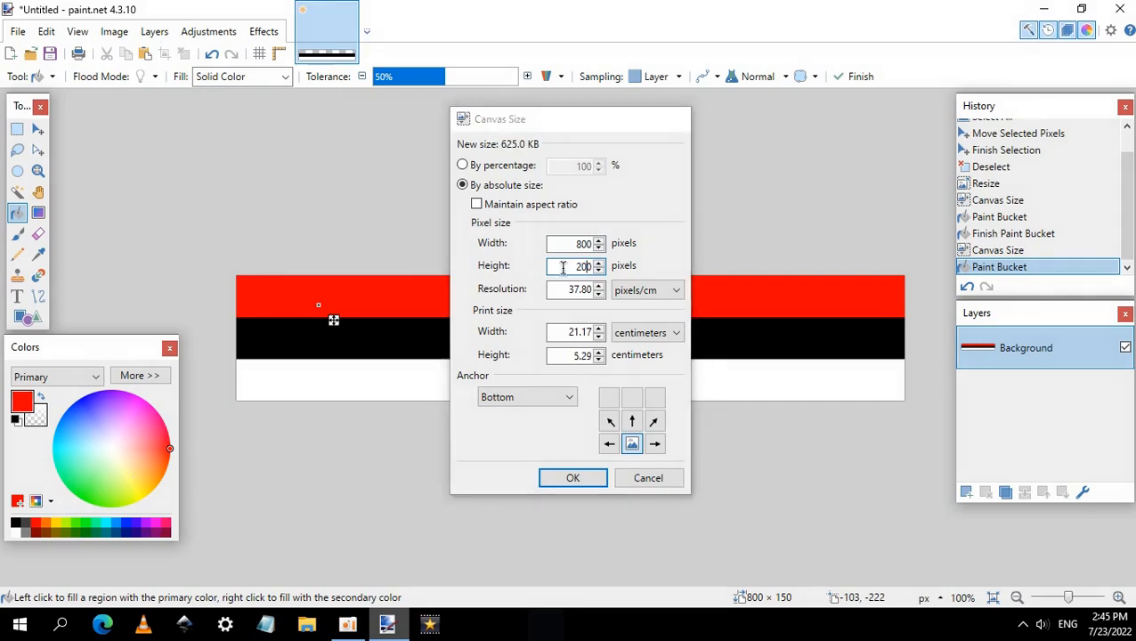
pyautogui.click(573, 478)
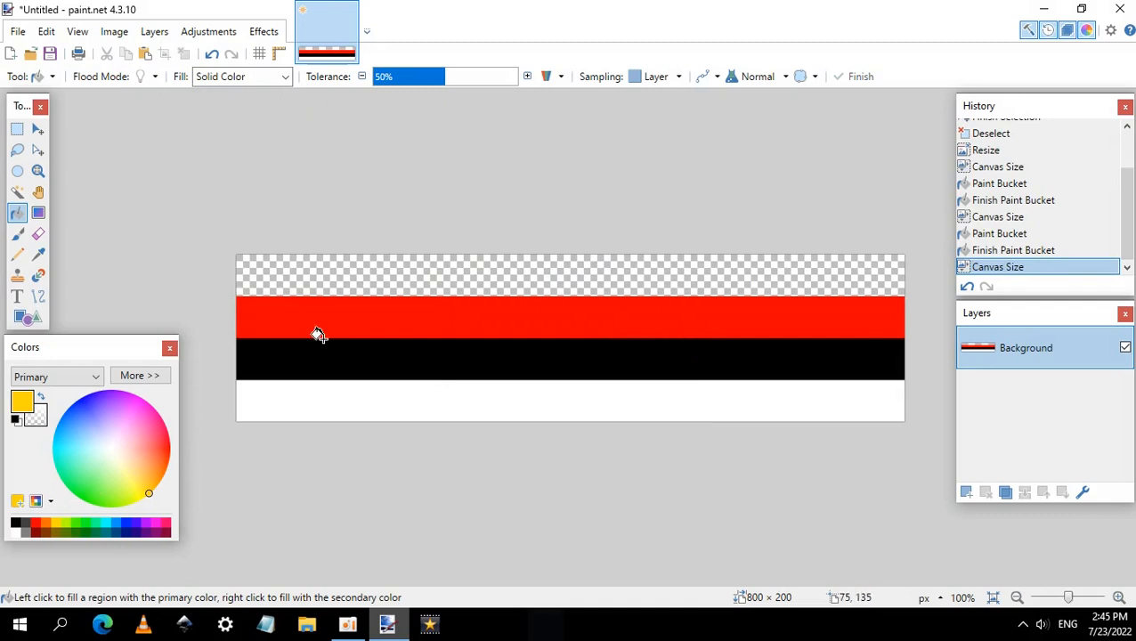
pyautogui.click(368, 279)
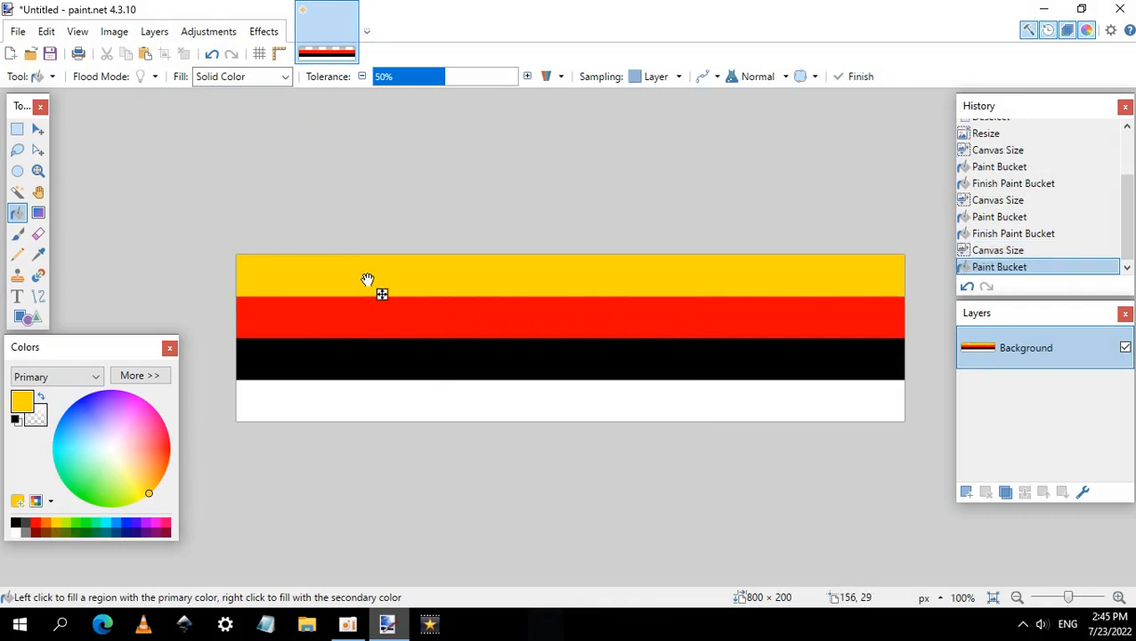
# Keep enlarging the canvas and filling stripes until the image reaches 800 × 800.
pyautogui.click(114, 31)
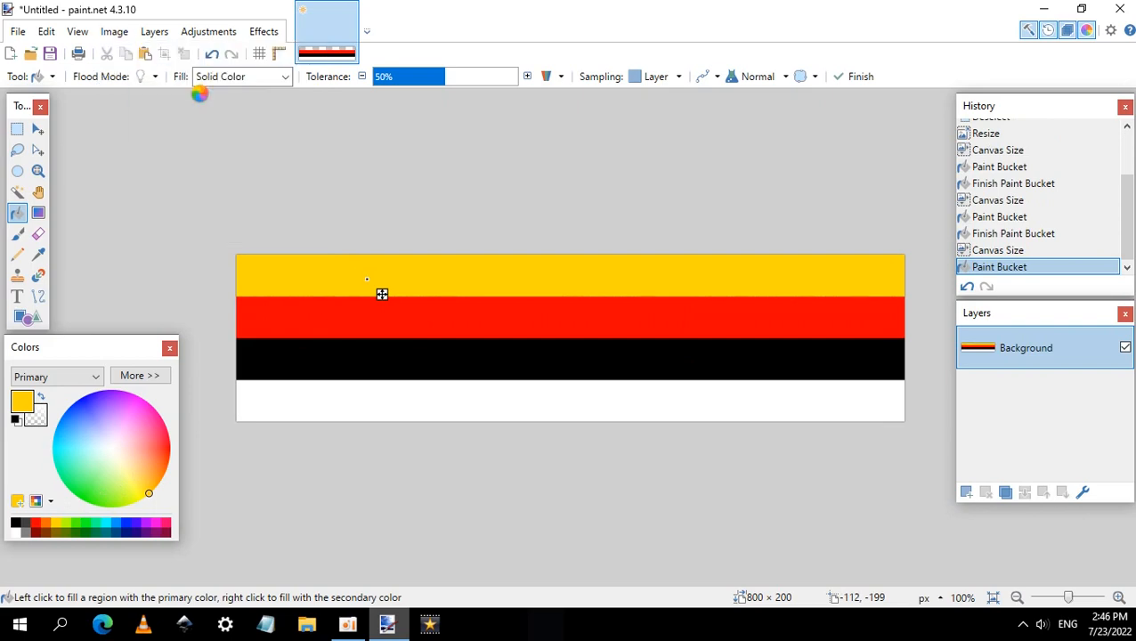
pyautogui.click(114, 31)
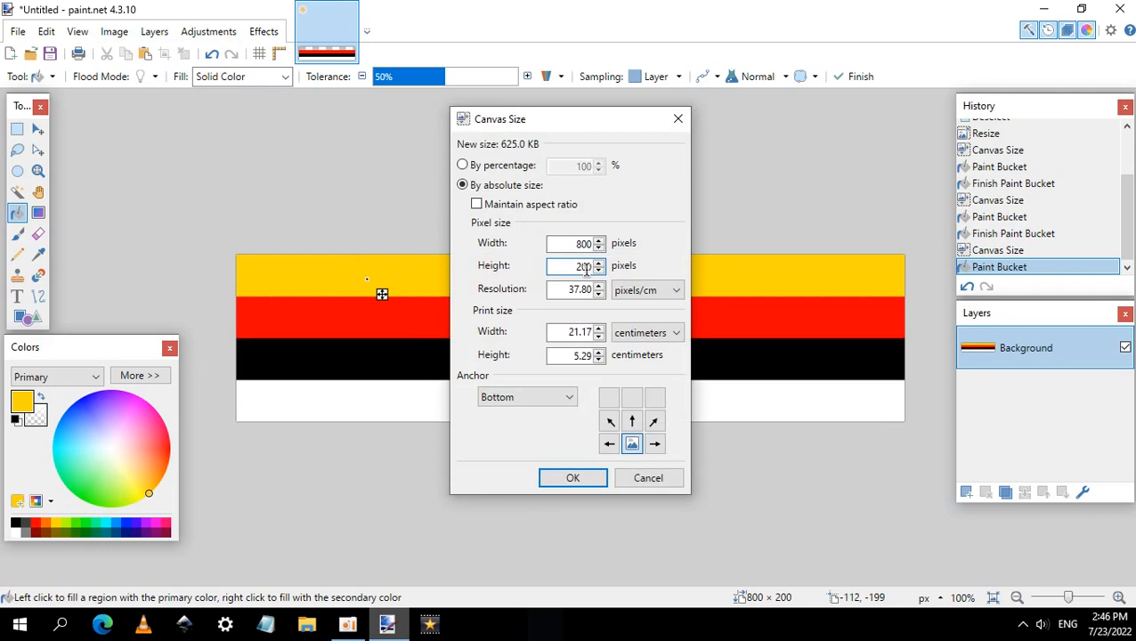
pyautogui.click(573, 478)
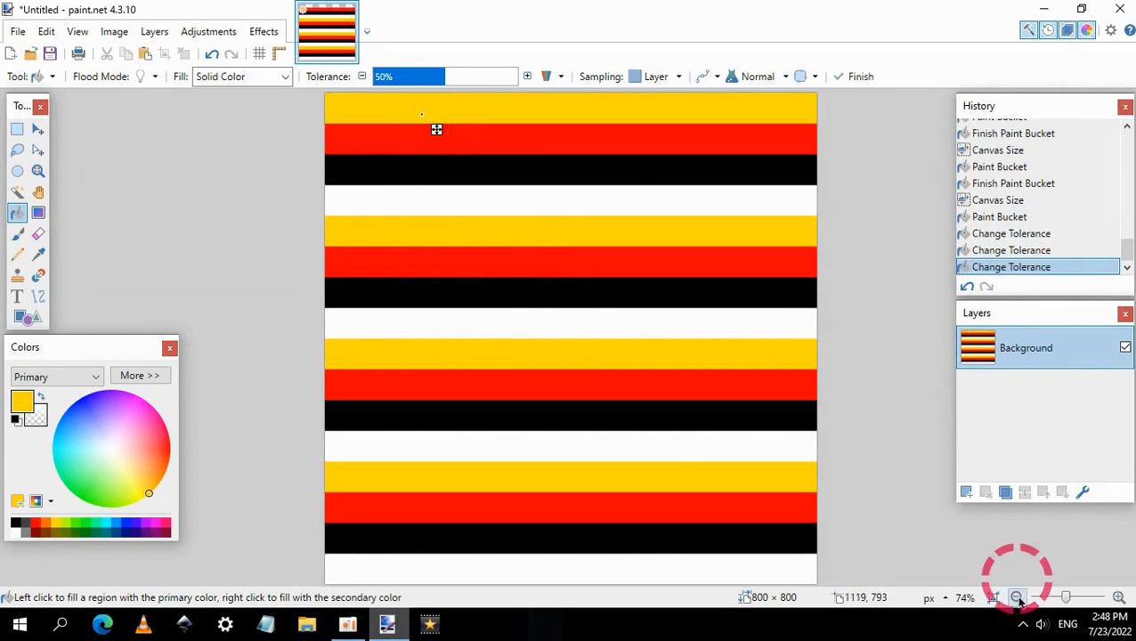
# Zoom out, select Move Selection, and launch Shape3D from the Effects menu.
pyautogui.click(1017, 597)
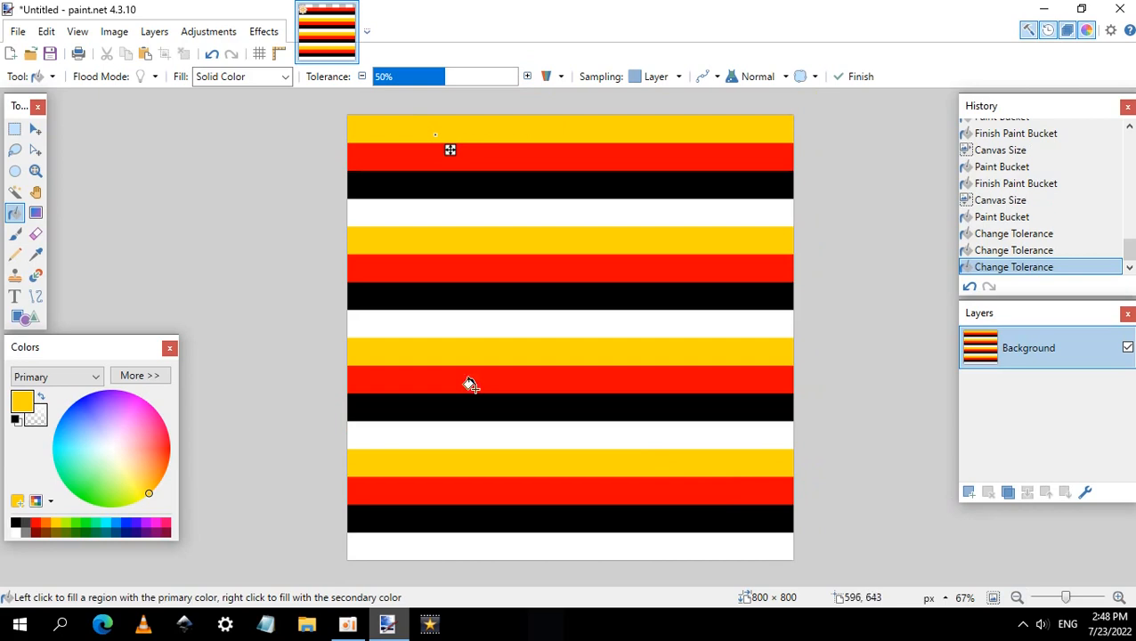
pyautogui.click(37, 129)
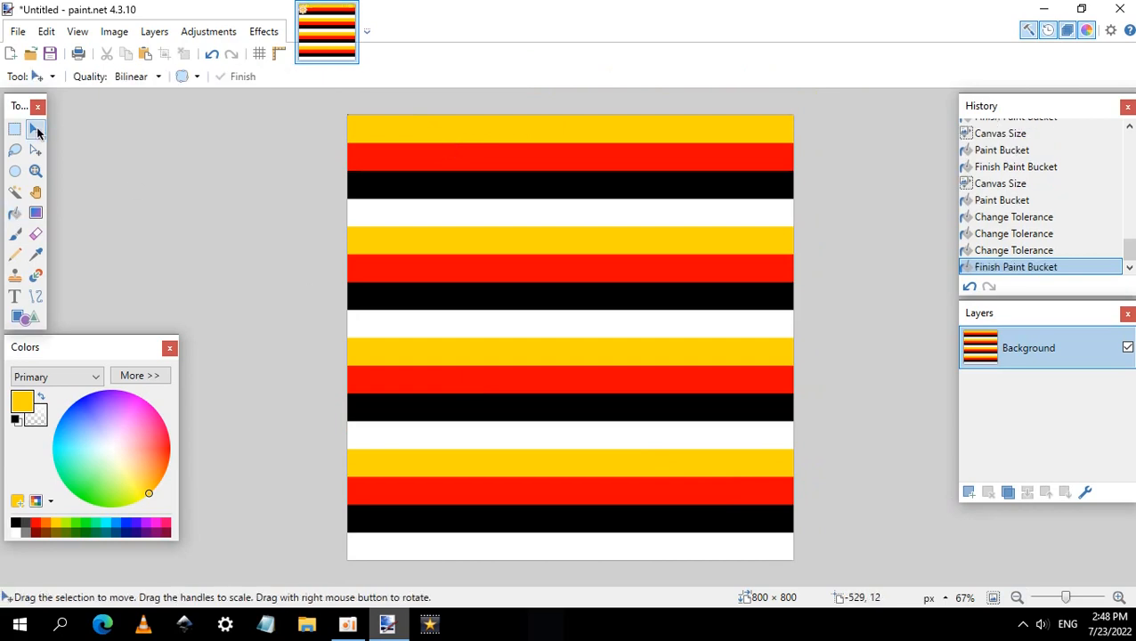
pyautogui.moveTo(219, 205)
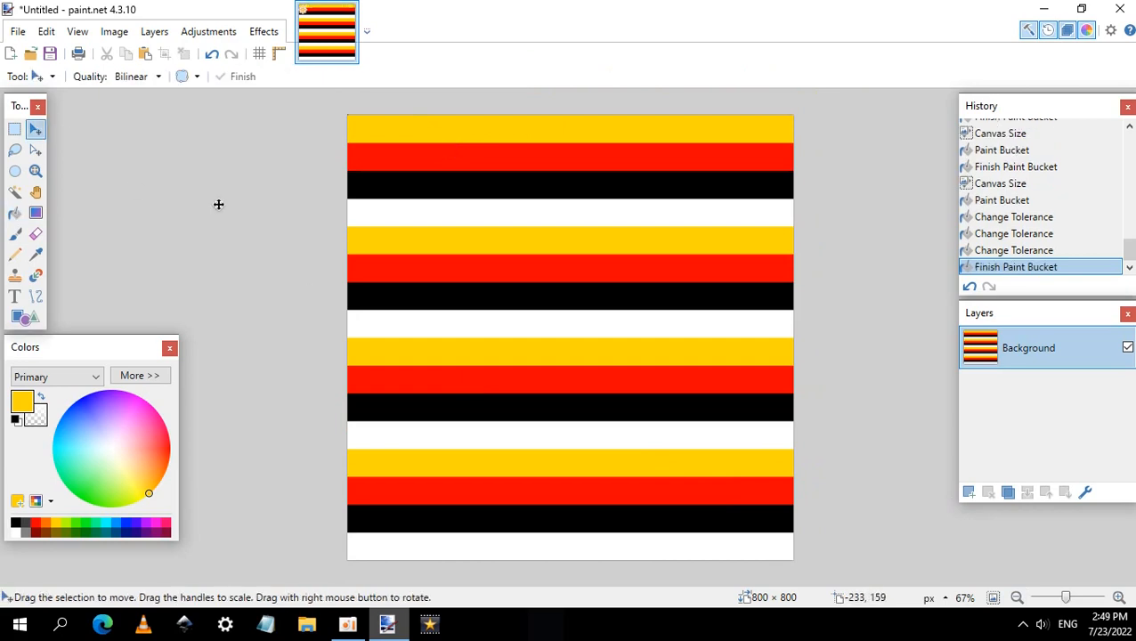
pyautogui.click(263, 31)
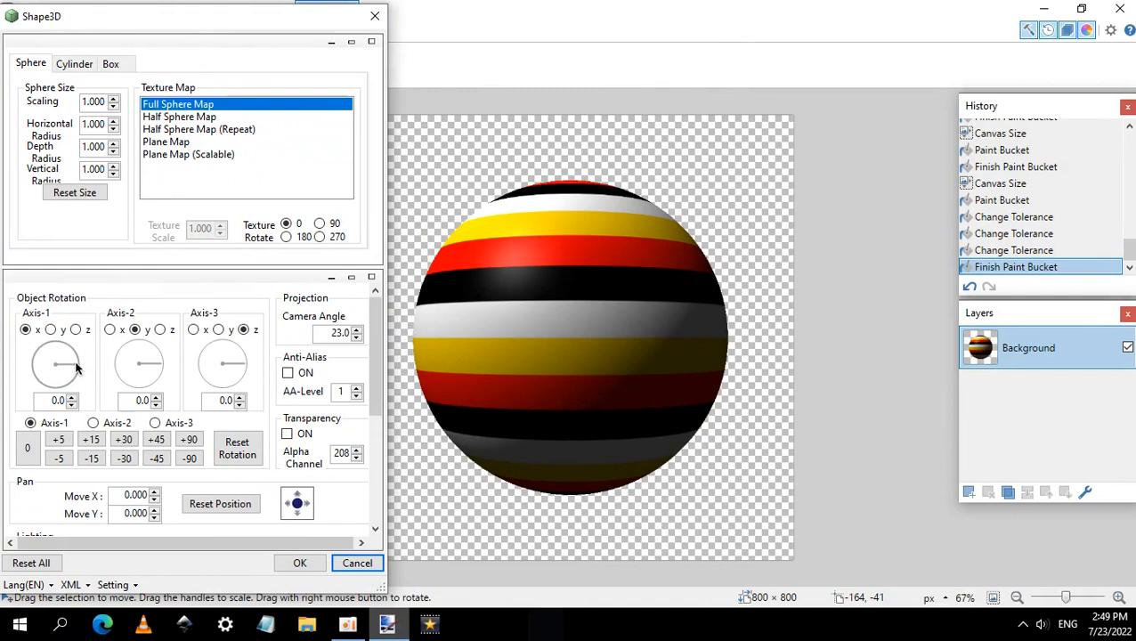
# Tilt the striped ball with Axis-1 rotation at 60 and adjust the Axis-2 rotation dial.
pyautogui.click(237, 448)
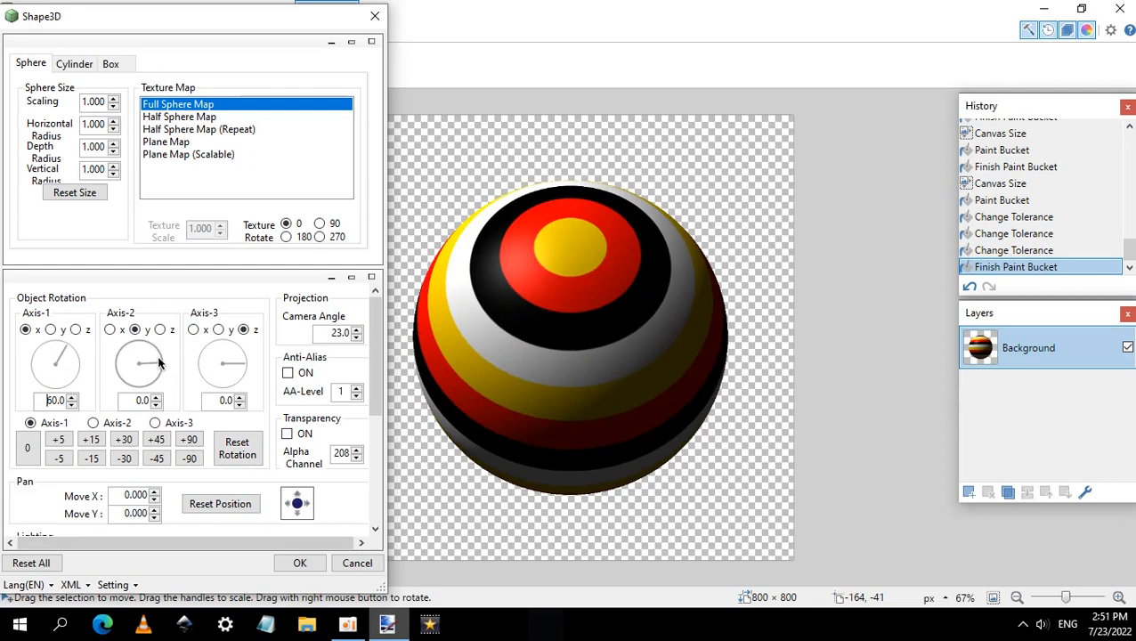
pyautogui.moveTo(138, 363); pyautogui.dragTo(146, 360)
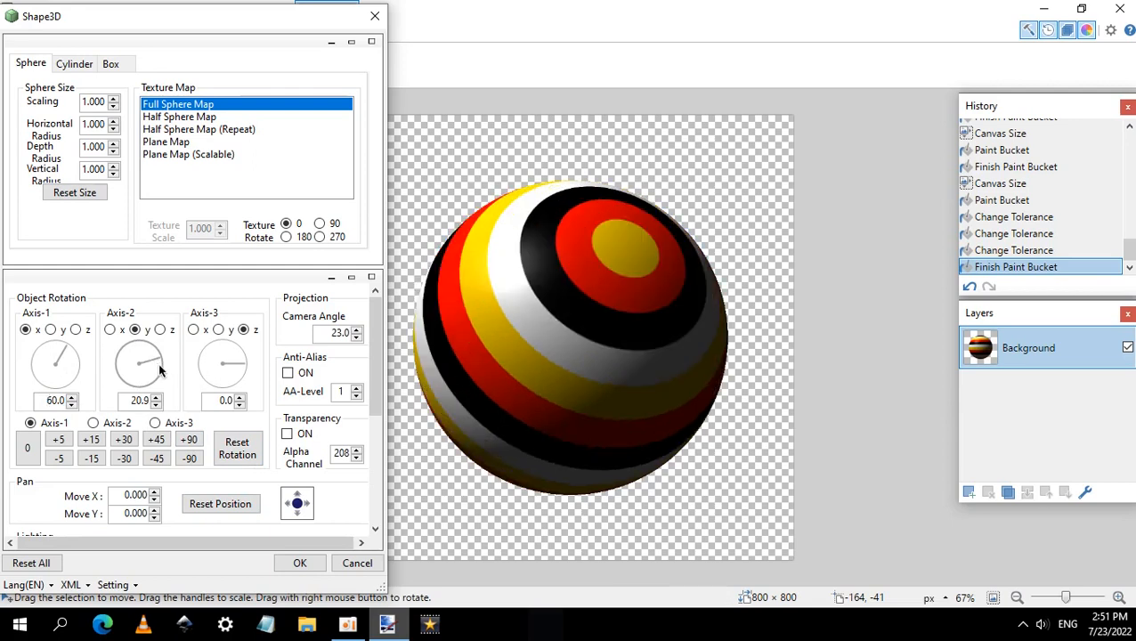
pyautogui.moveTo(138, 365); pyautogui.dragTo(158, 378)
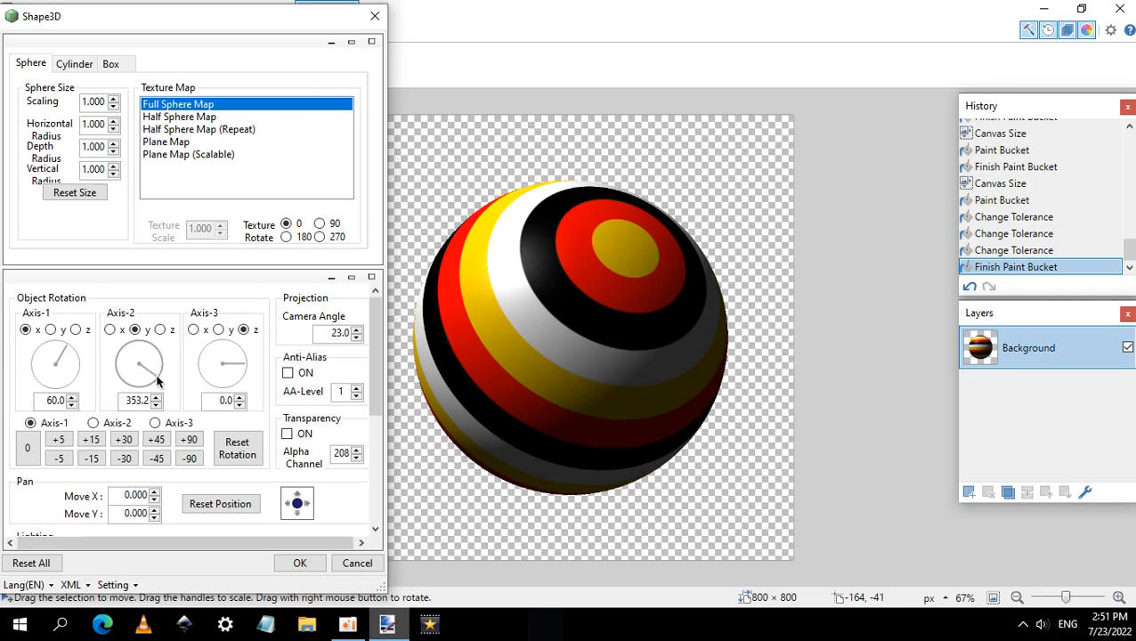
pyautogui.moveTo(142, 361); pyautogui.dragTo(147, 374)
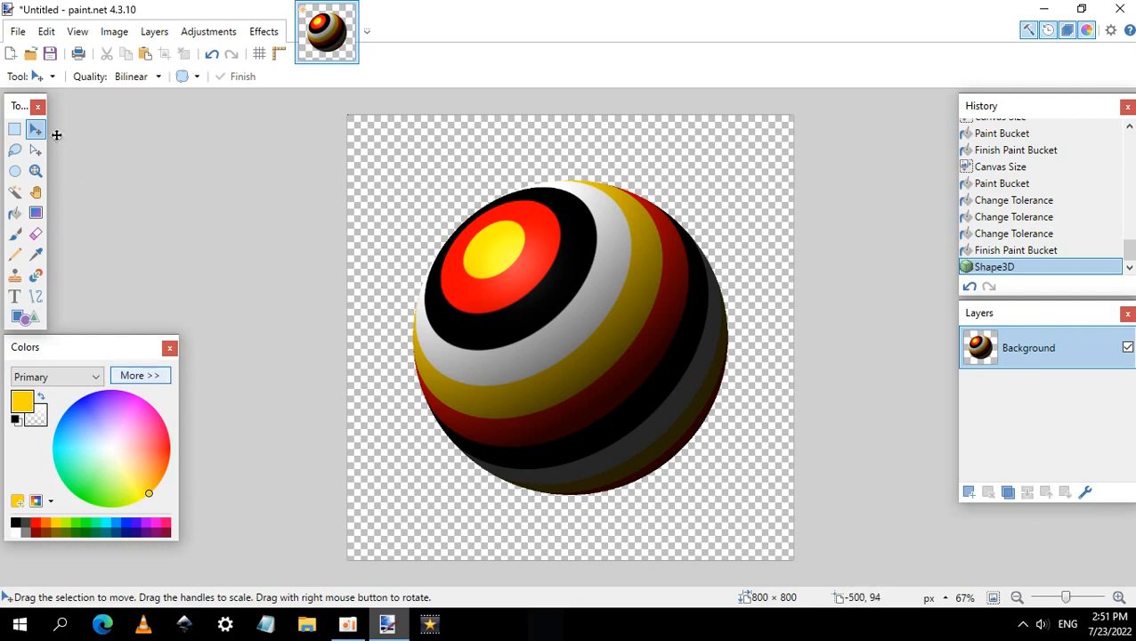
# Save the ball as the PNG 'Ball - 01', then undo the Shape3D render.
pyautogui.click(16, 32)
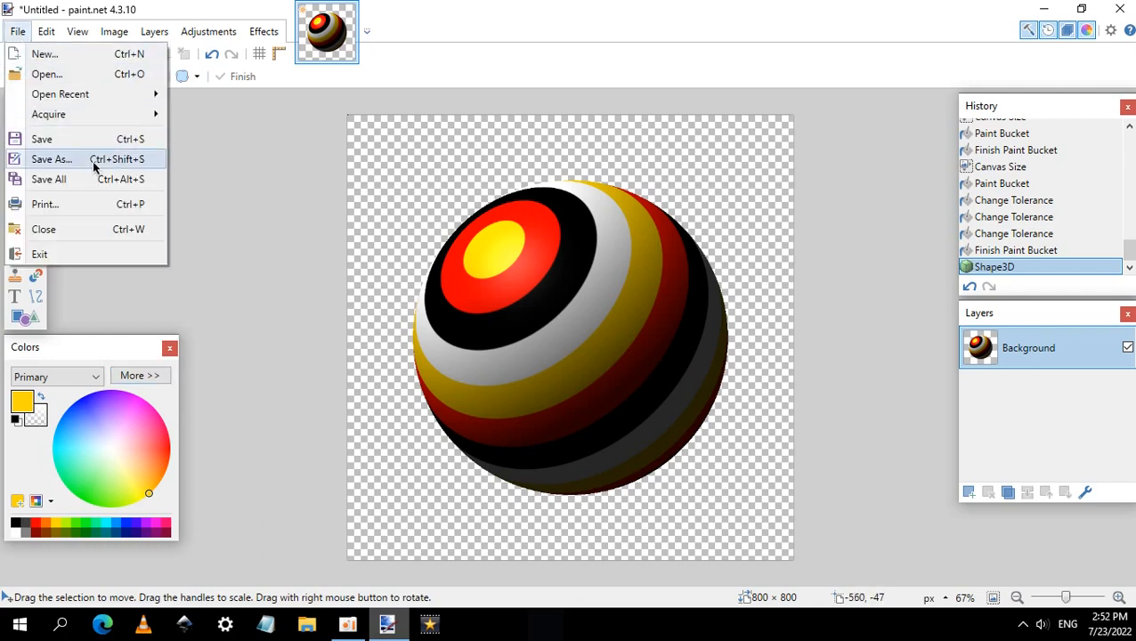
pyautogui.click(51, 159)
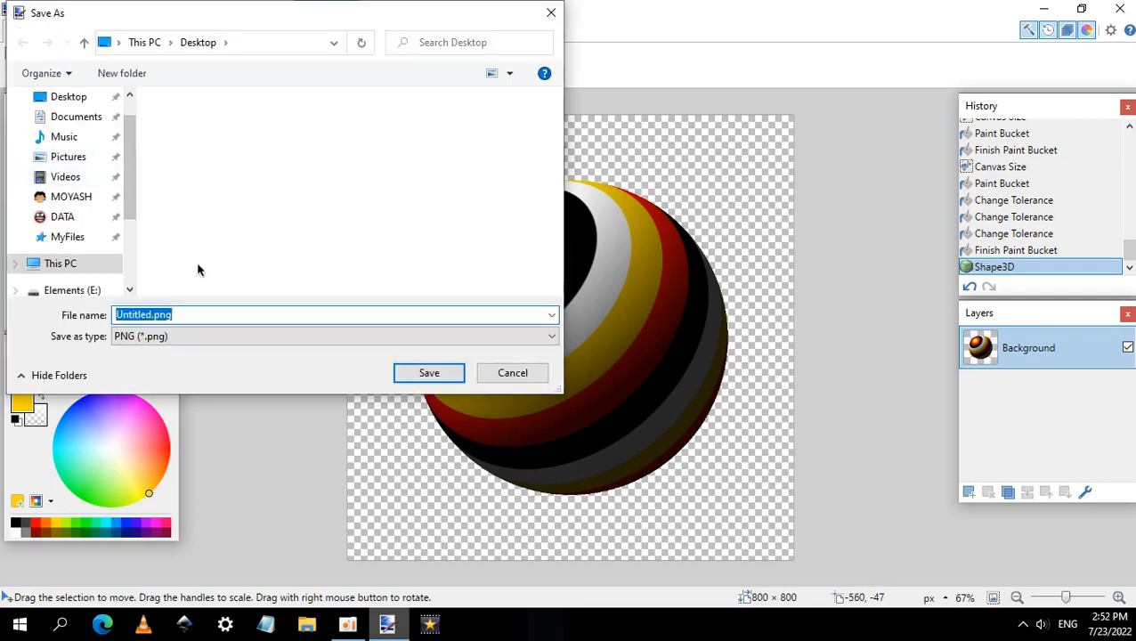
pyautogui.write('Ball - 01')
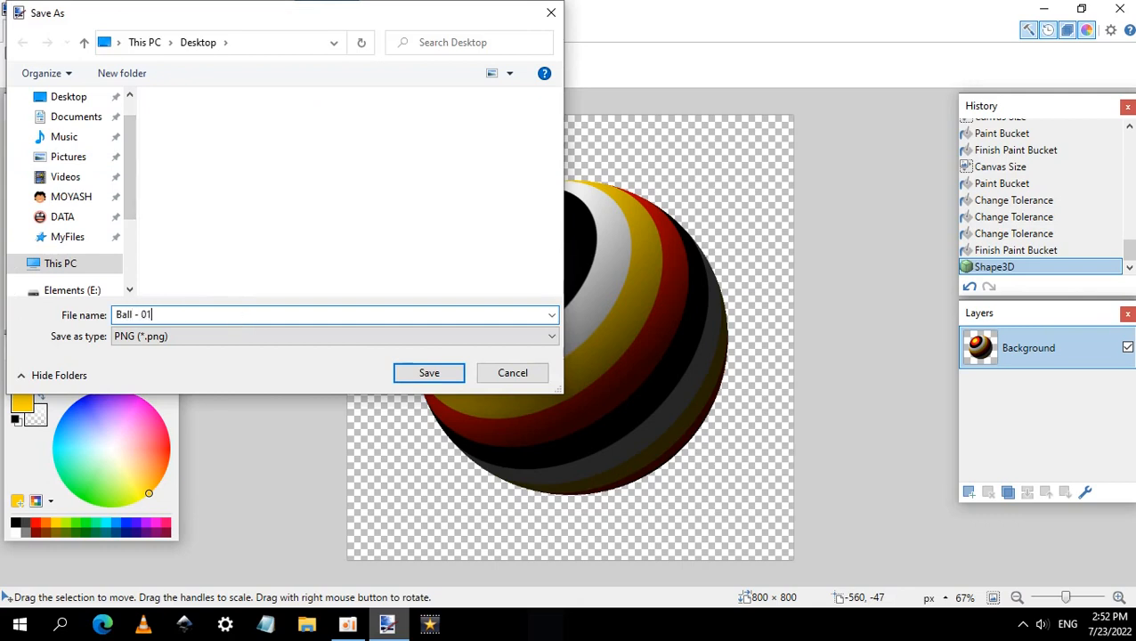
pyautogui.moveTo(273, 335)
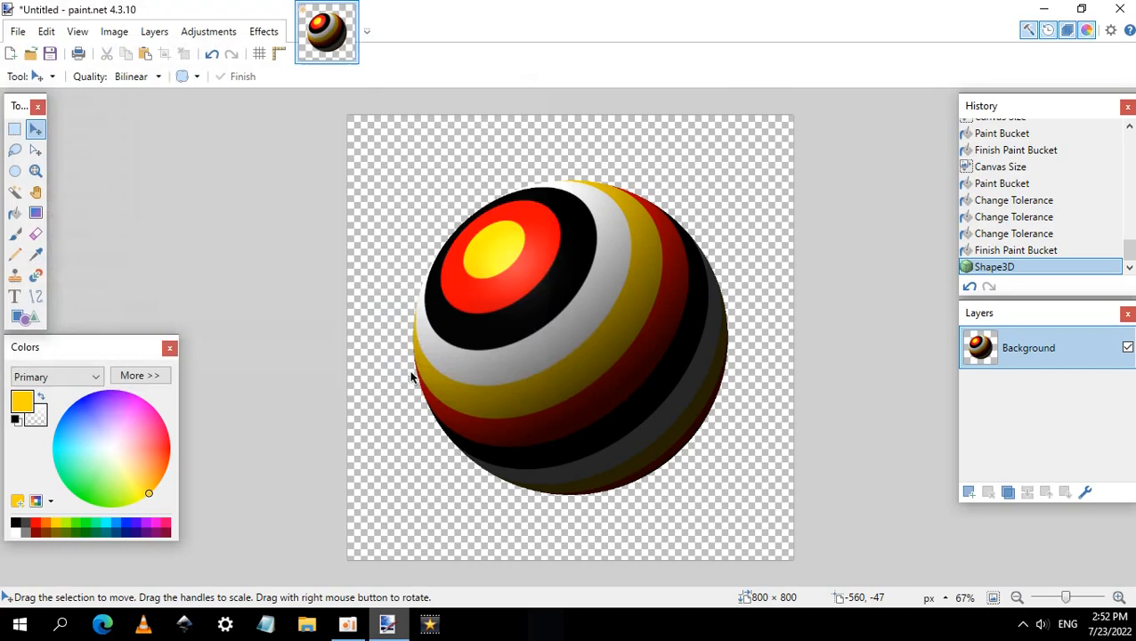
pyautogui.click(47, 54)
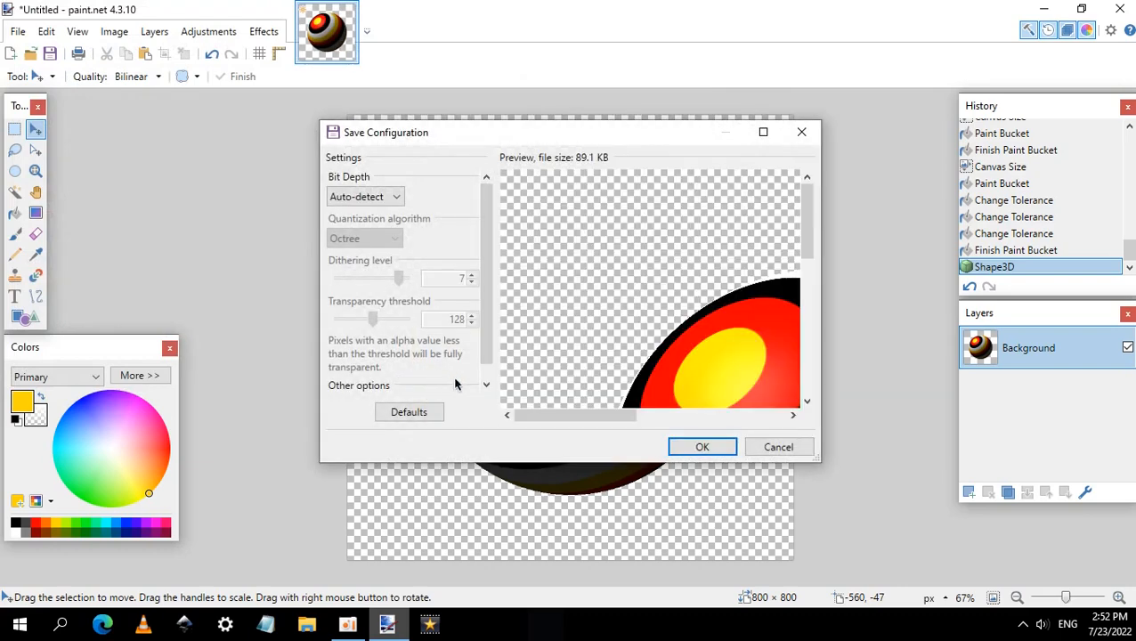
pyautogui.click(702, 447)
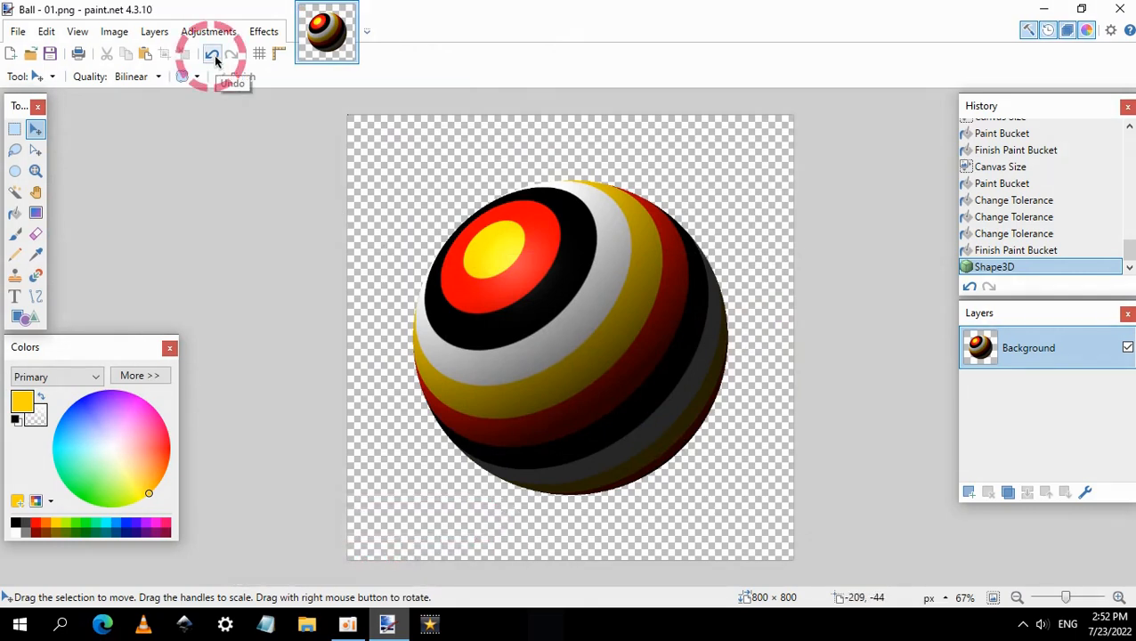
pyautogui.click(213, 53)
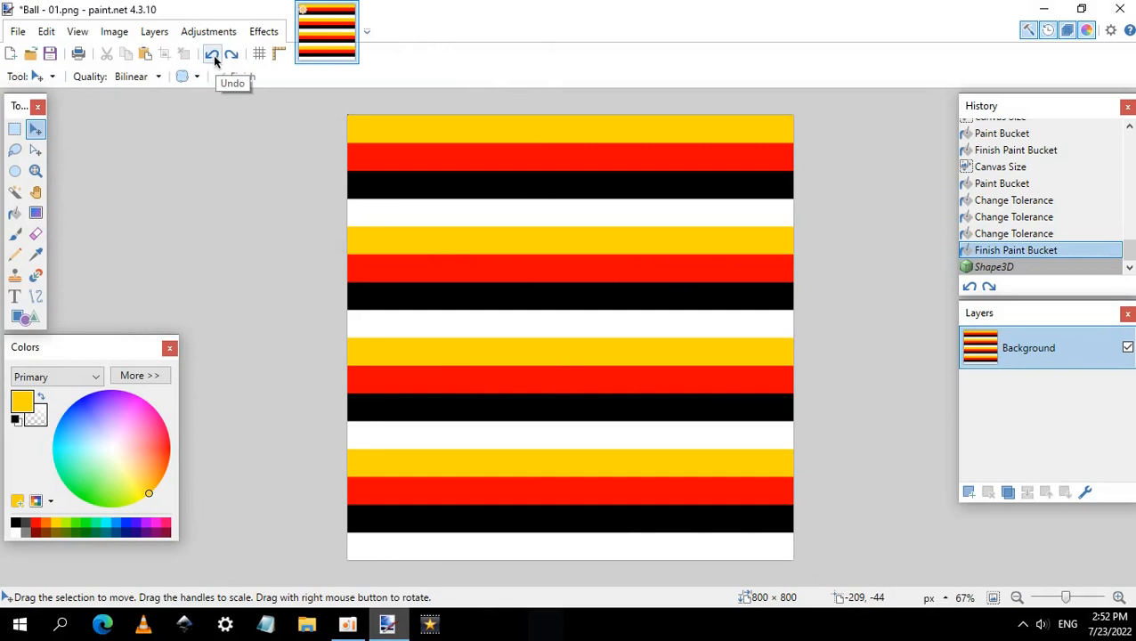
# Rotate the flat stripe image 90° clockwise so the stripes run vertically.
pyautogui.click(114, 31)
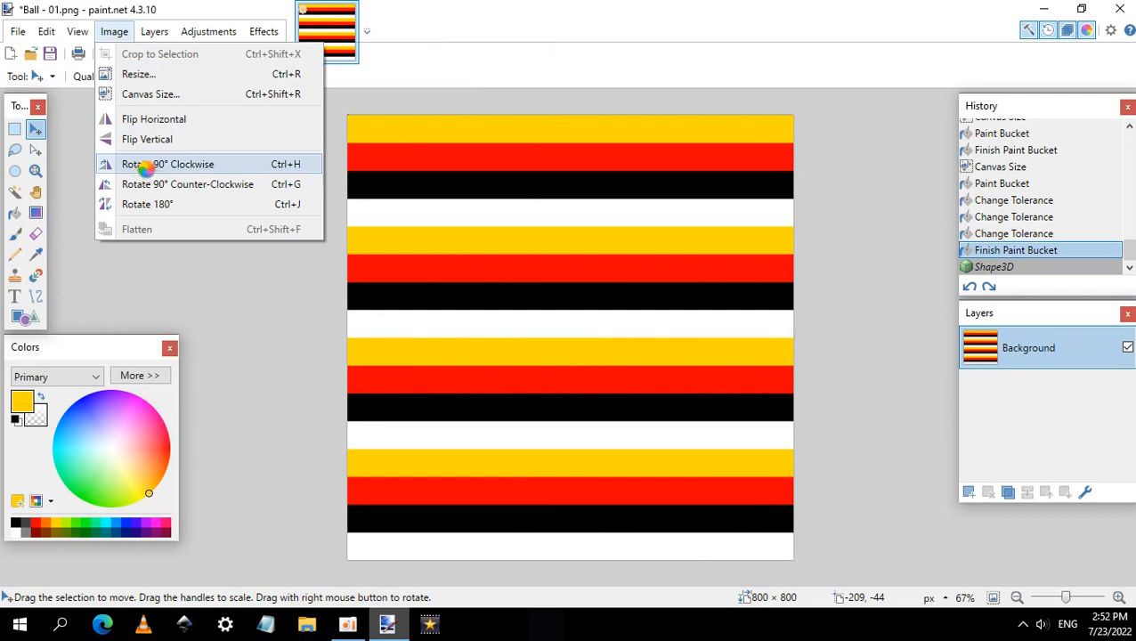
pyautogui.click(167, 164)
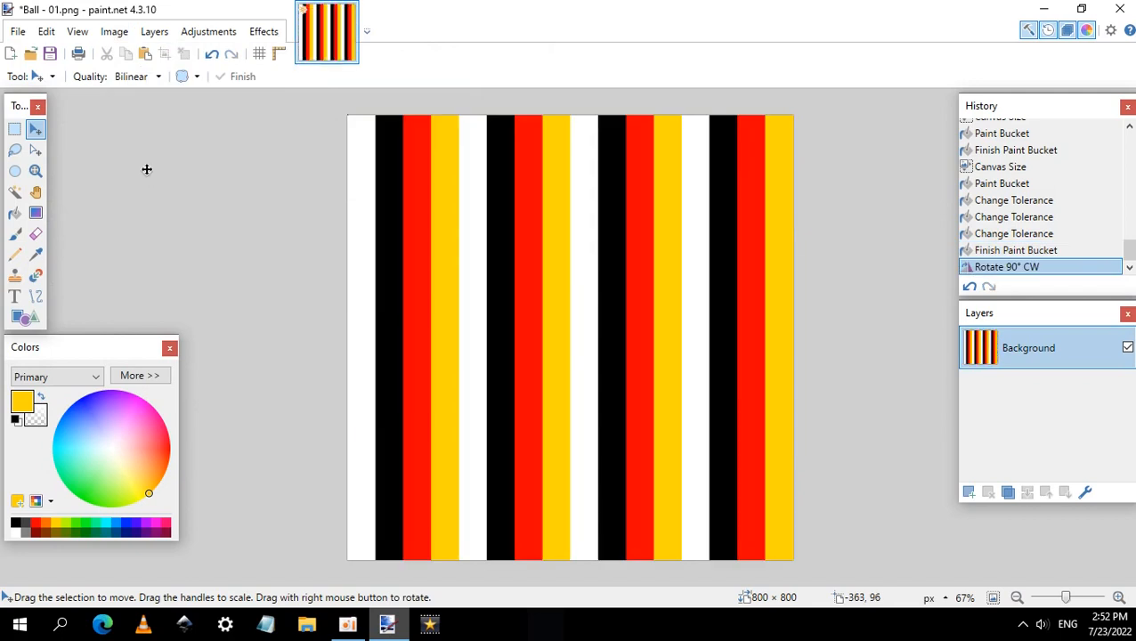
pyautogui.click(263, 31)
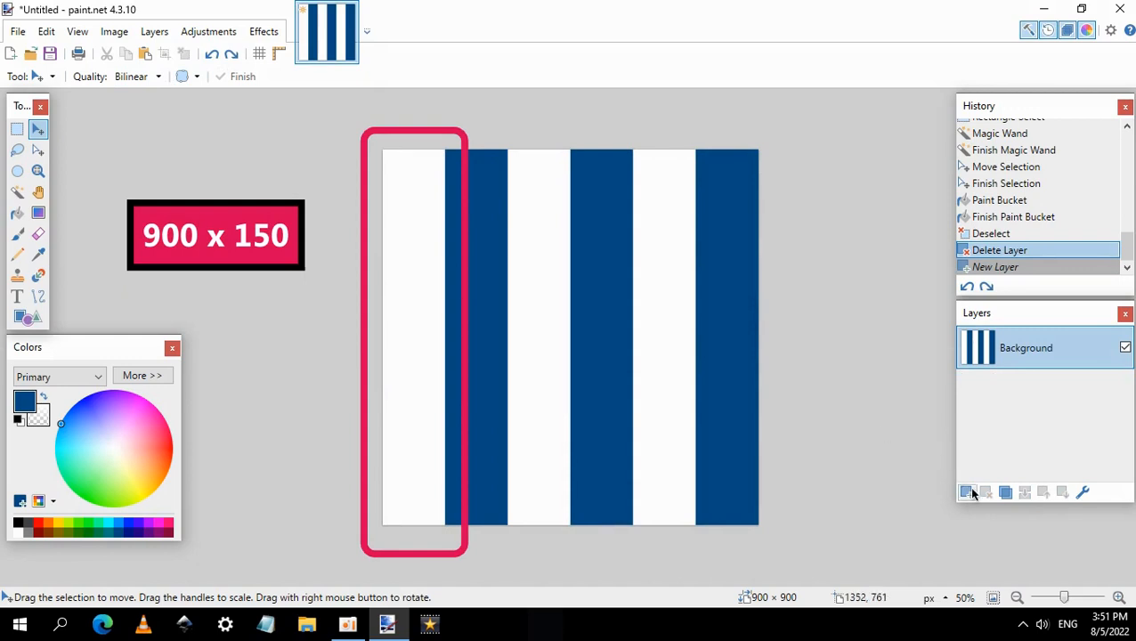
pyautogui.moveTo(968, 492)
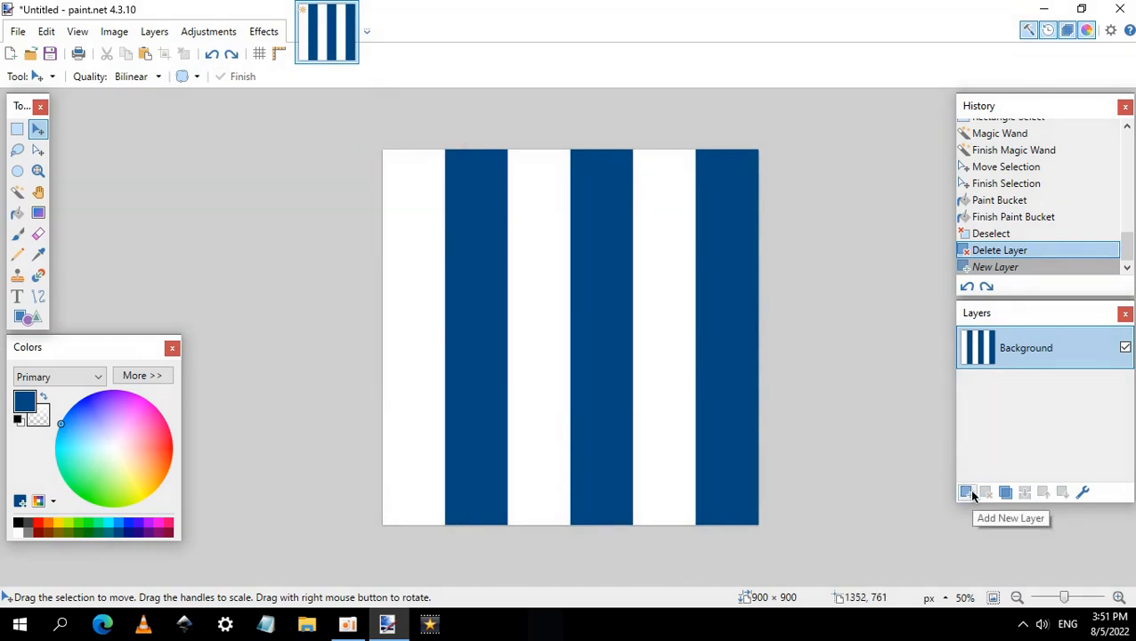
# On a new layer, fill a thin band across the image's top edge with white.
pyautogui.click(967, 492)
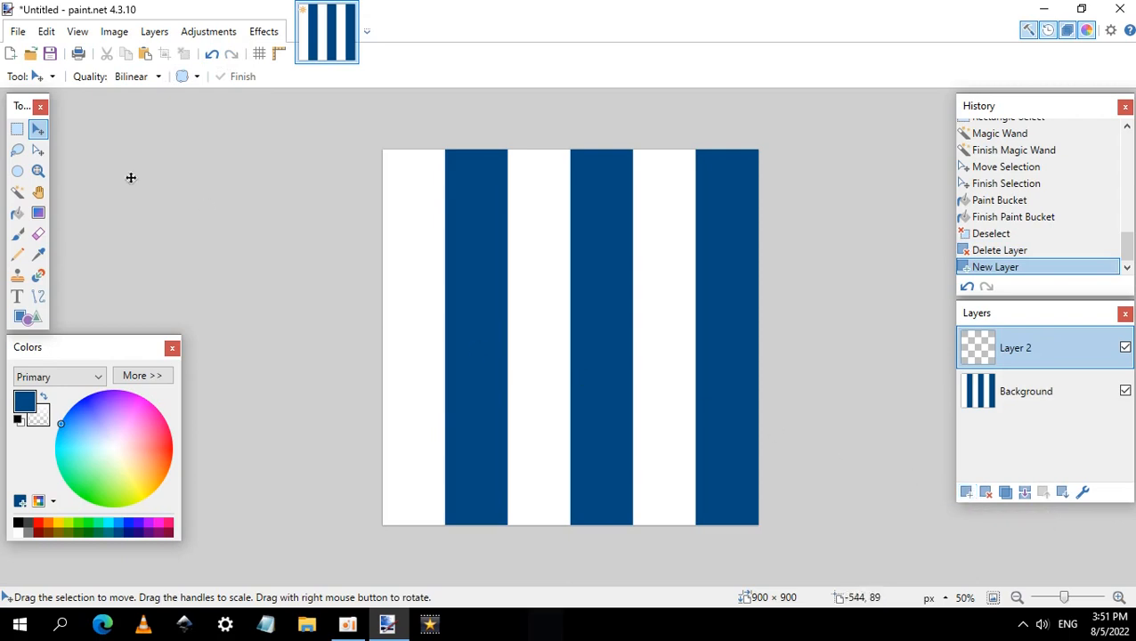
pyautogui.click(17, 129)
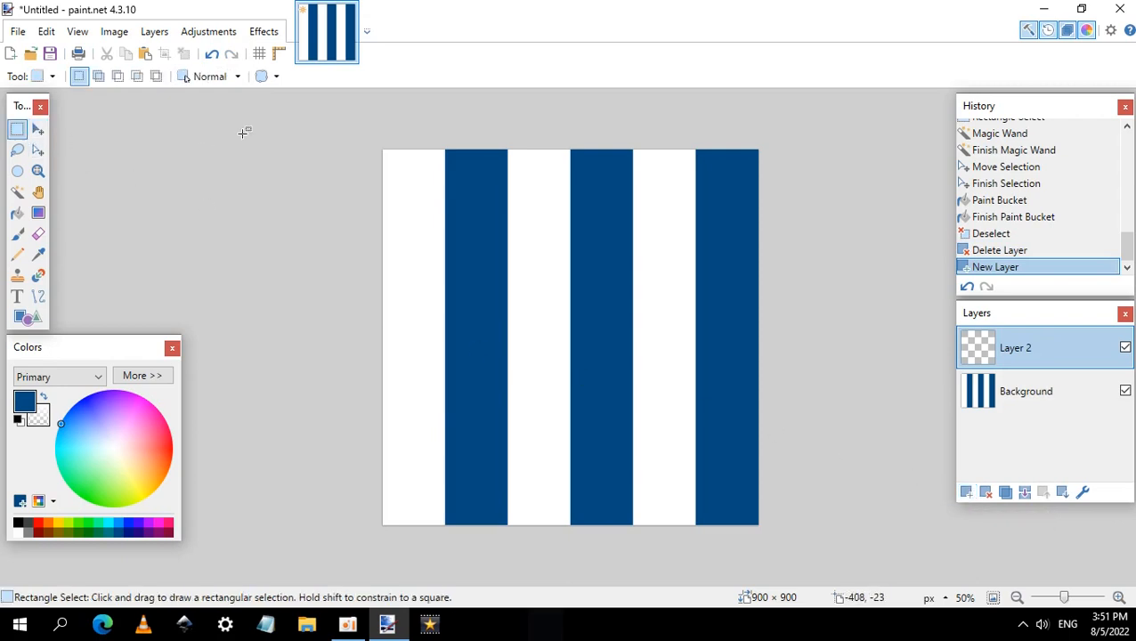
pyautogui.moveTo(383, 159); pyautogui.dragTo(762, 160)
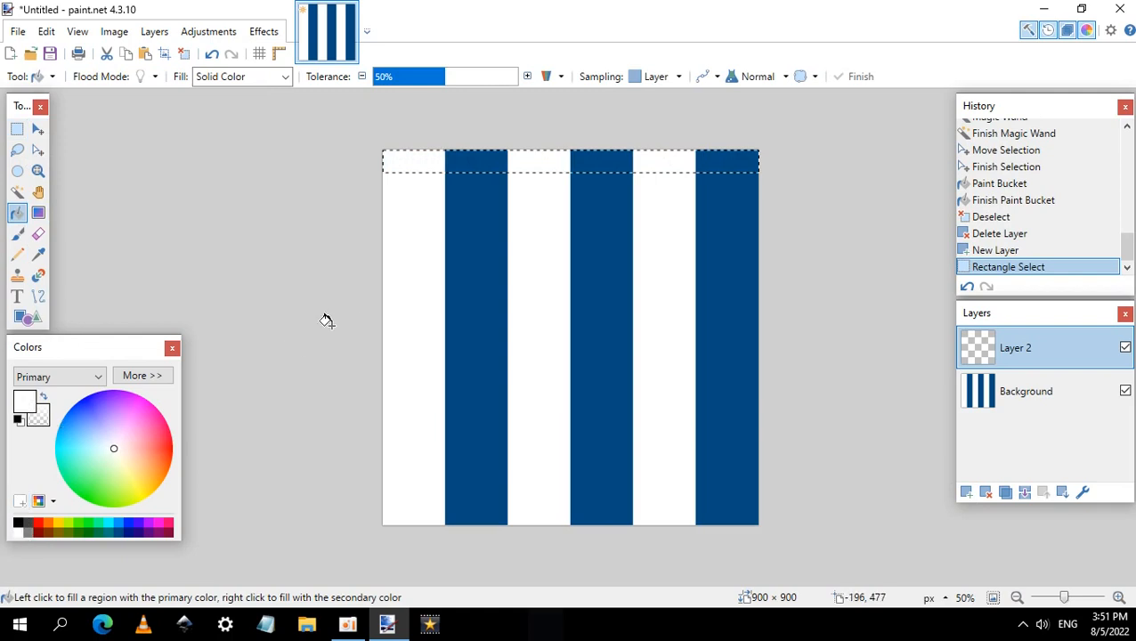
pyautogui.click(557, 160)
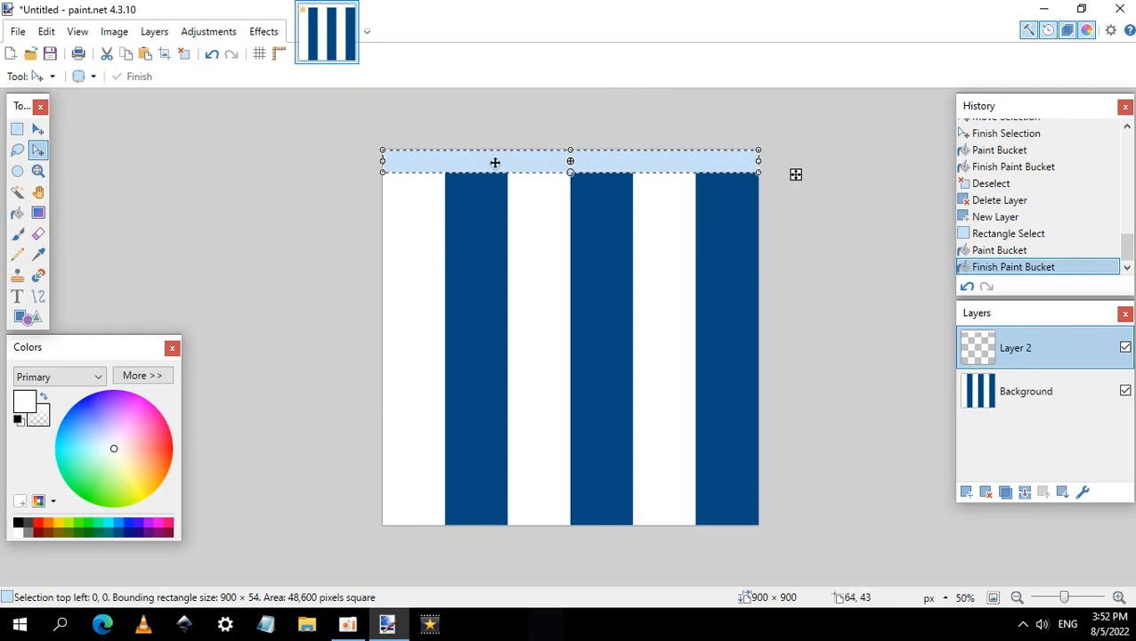
# Fill a narrower band below the white strip with blue and merge the layer down.
pyautogui.moveTo(569, 150); pyautogui.dragTo(570, 160)
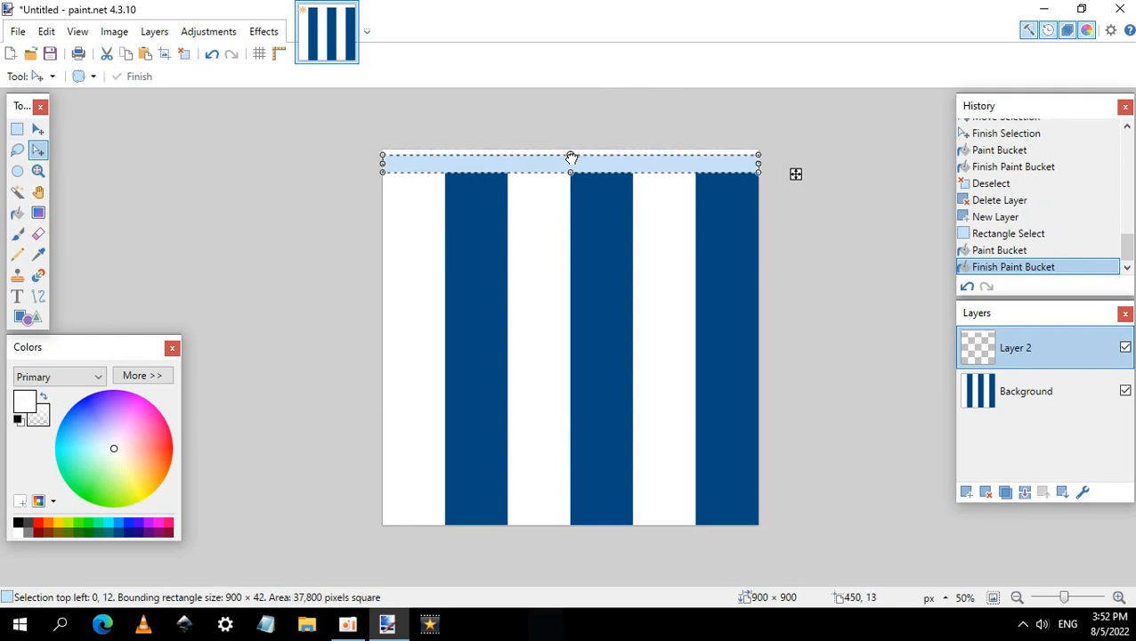
pyautogui.moveTo(570, 157); pyautogui.dragTo(570, 167)
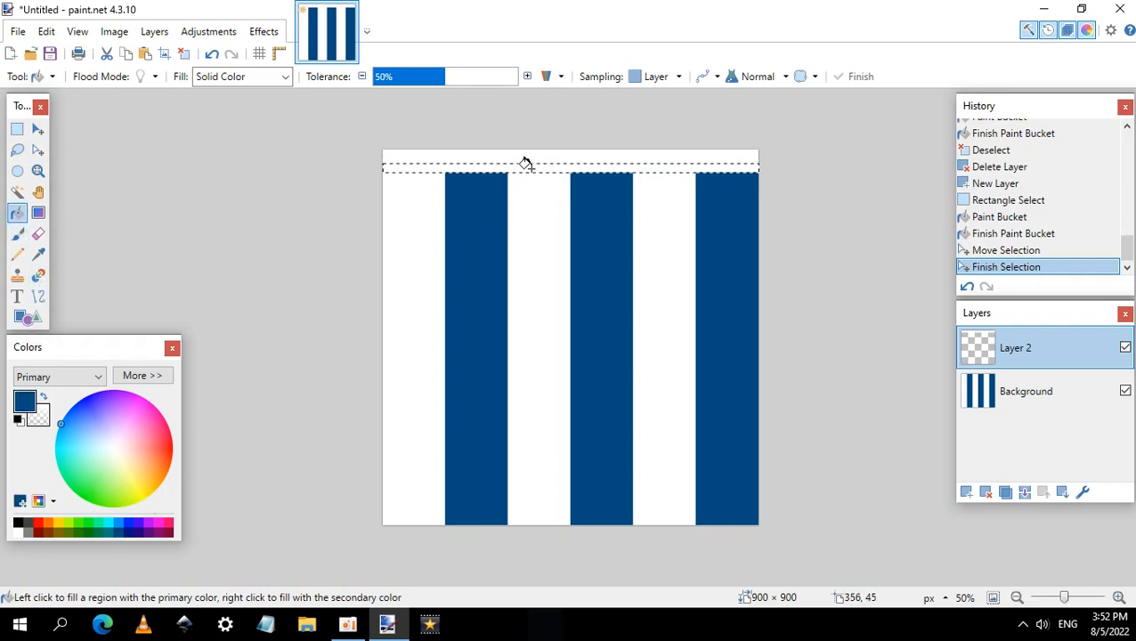
pyautogui.click(529, 168)
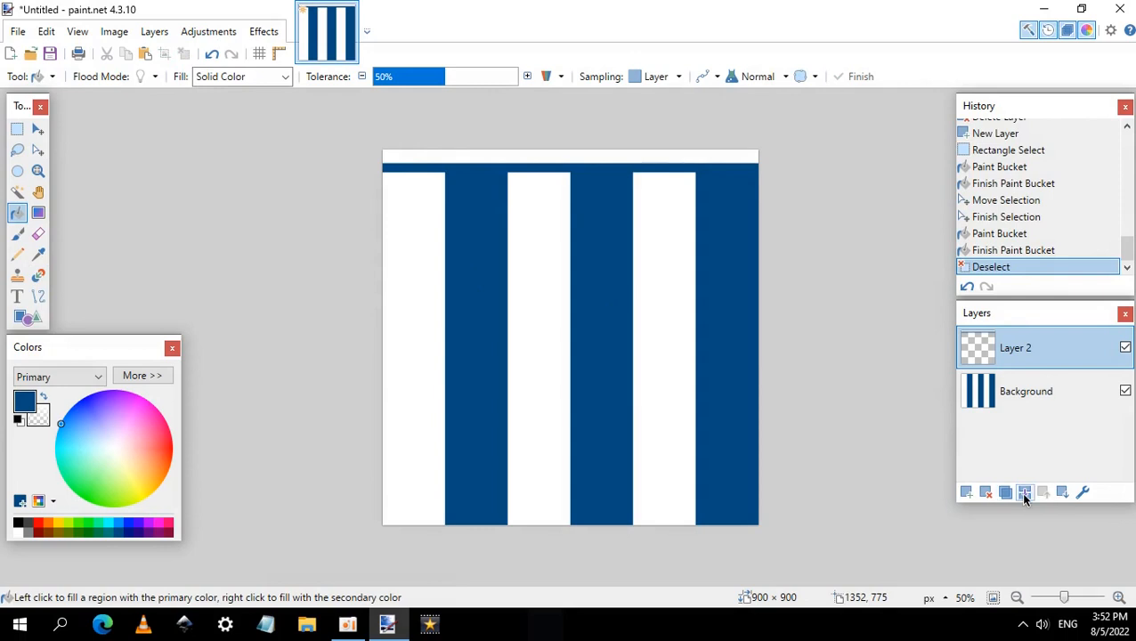
pyautogui.click(1023, 492)
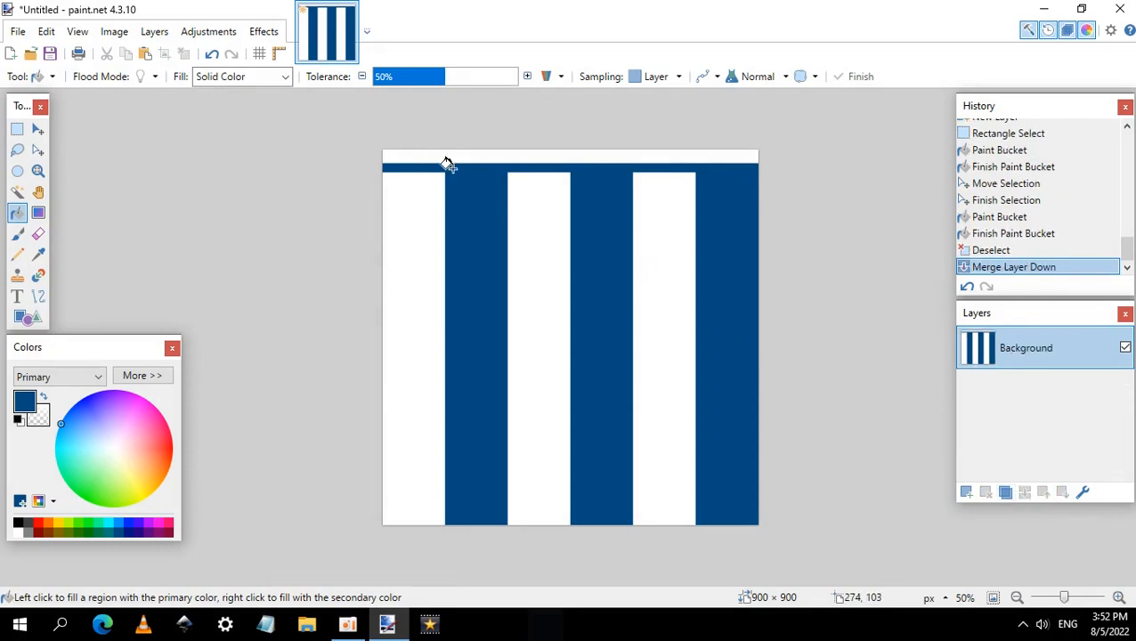
# Launch the Shape3D renderer from the Effects menu.
pyautogui.click(264, 32)
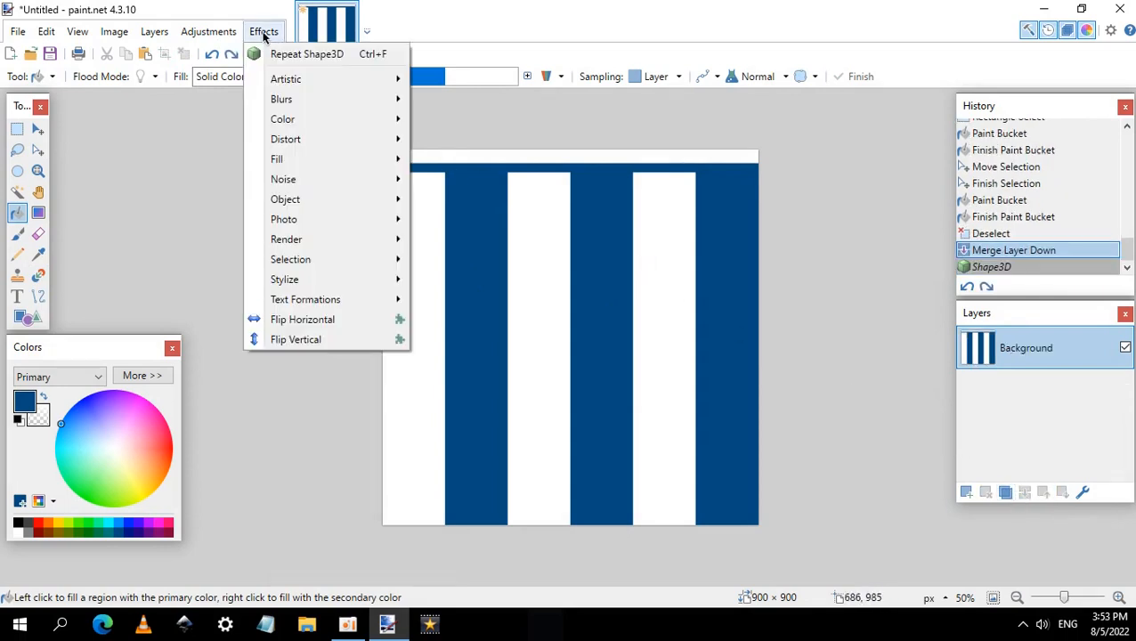
pyautogui.moveTo(286, 239)
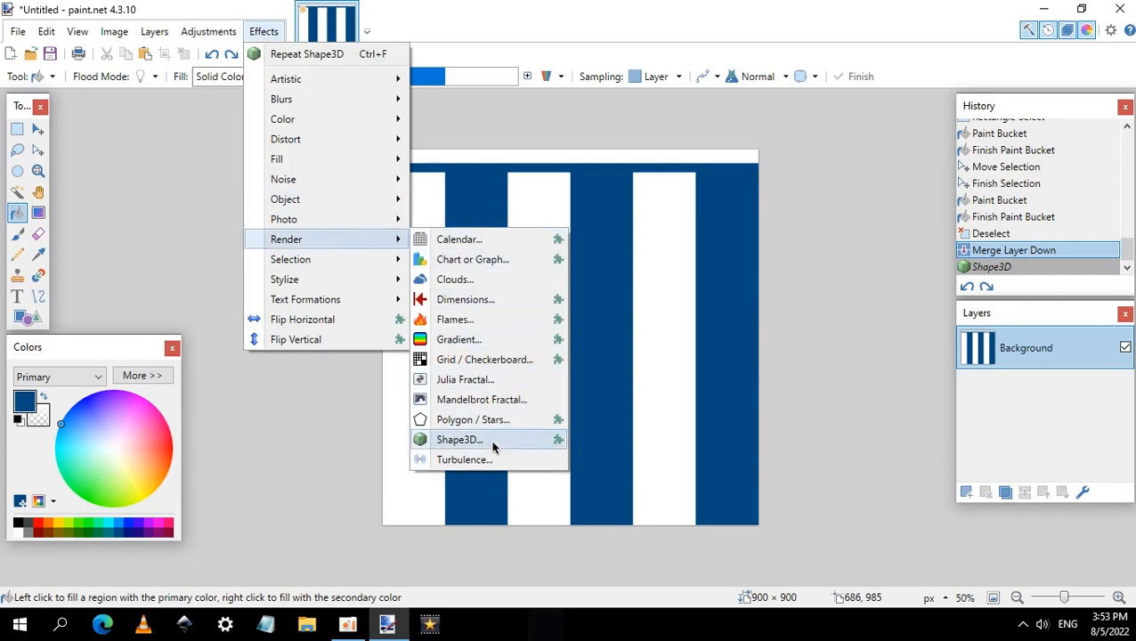
pyautogui.click(458, 439)
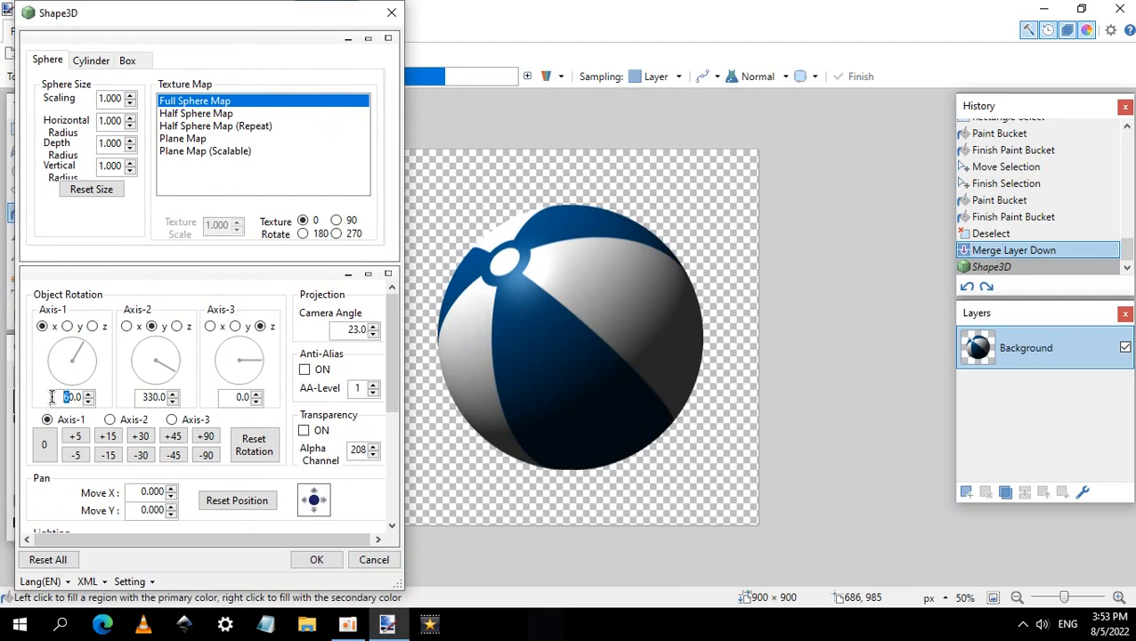
# Render the beach ball with Axis-1 at 70.0 and Axis-2 at 340.0.
pyautogui.write('70.0')
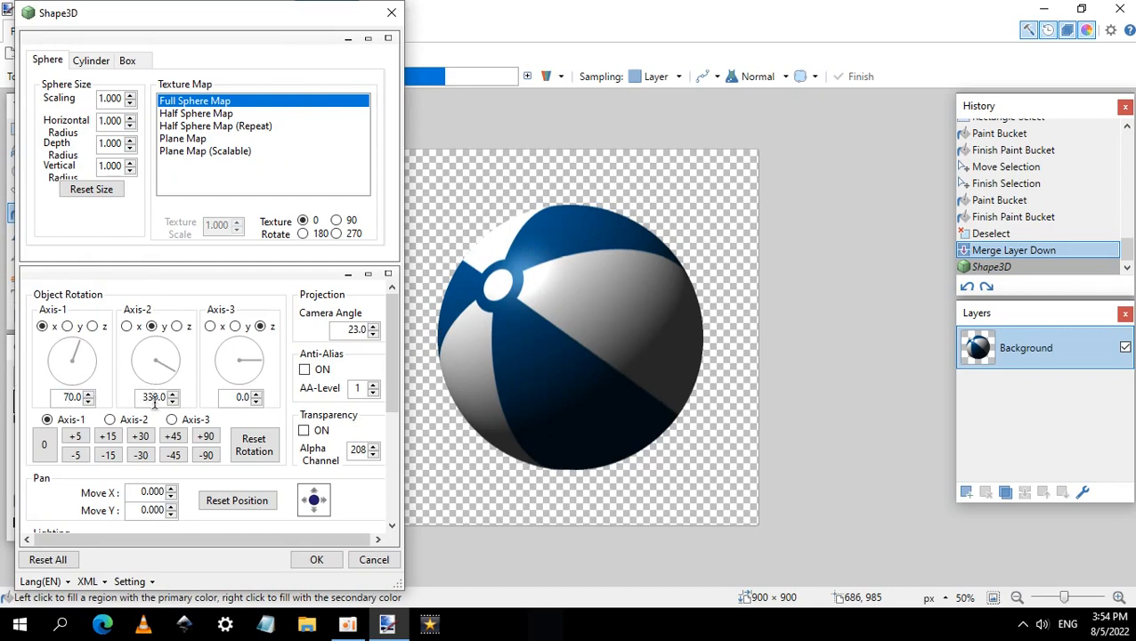
pyautogui.click(172, 394)
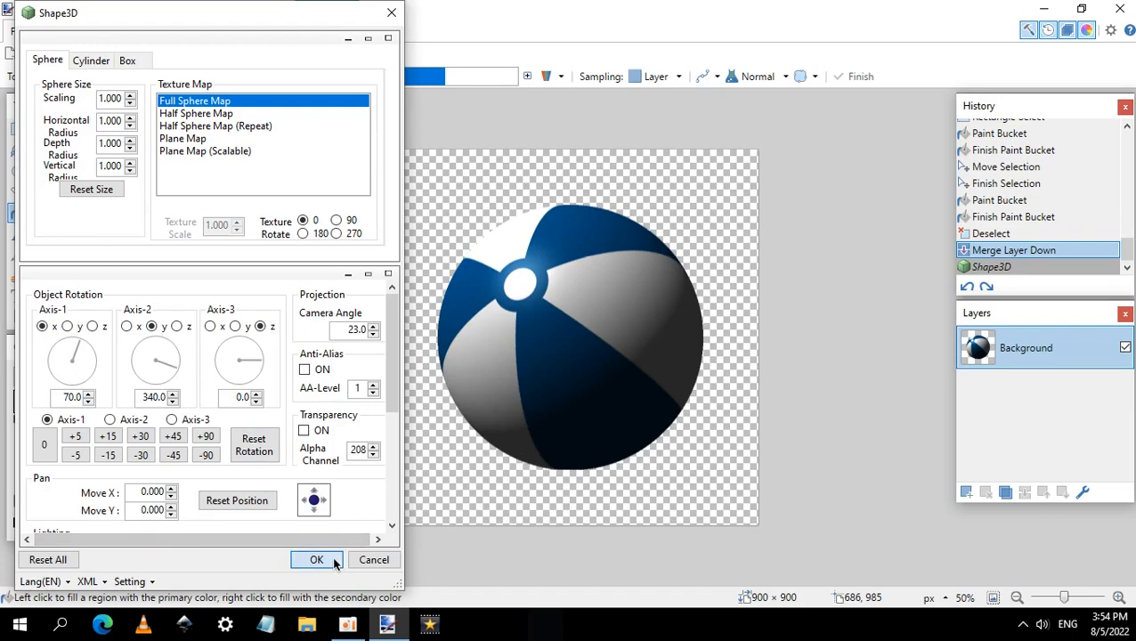
pyautogui.click(316, 560)
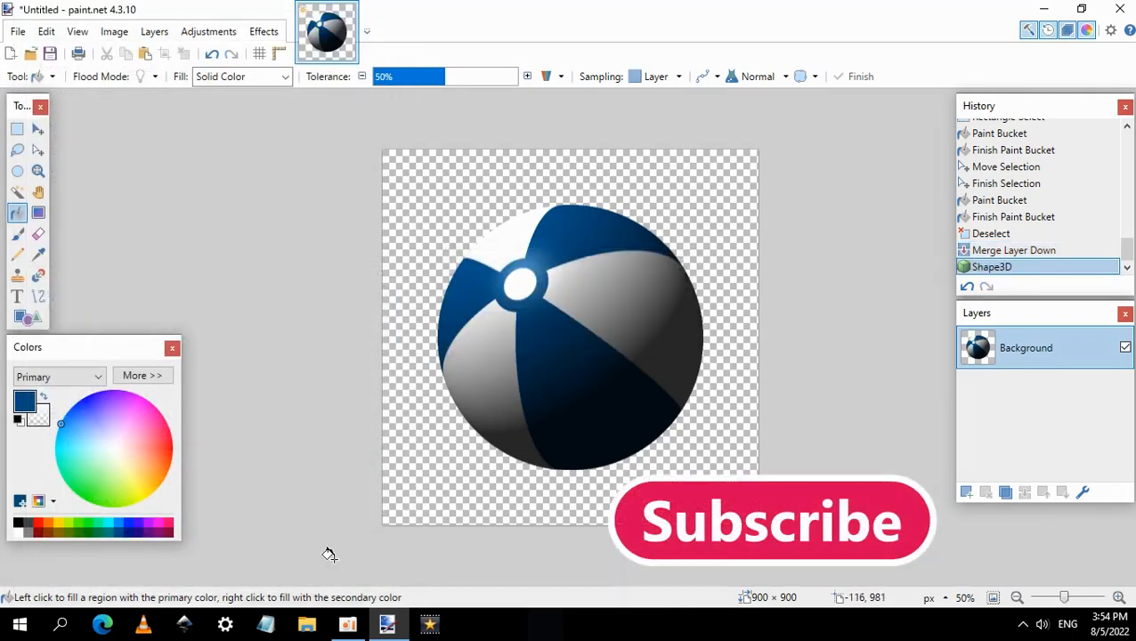